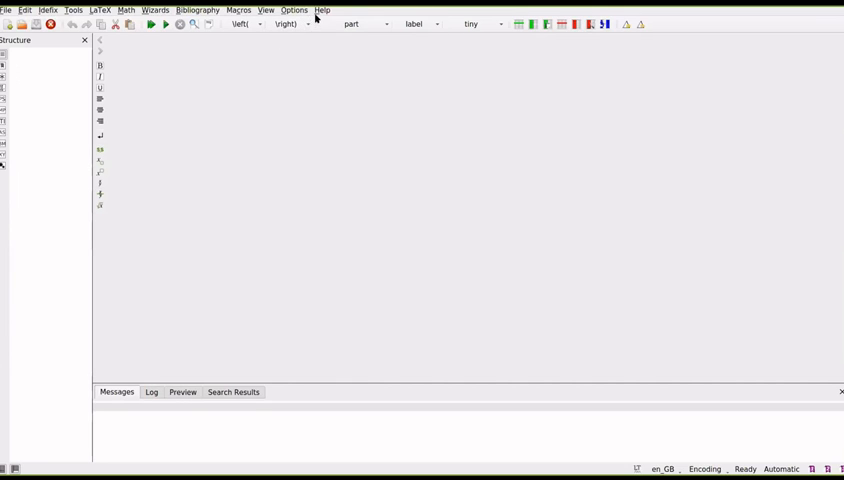
Step: Start a new blank TeXstudio document and save it as document.tex
click(322, 10)
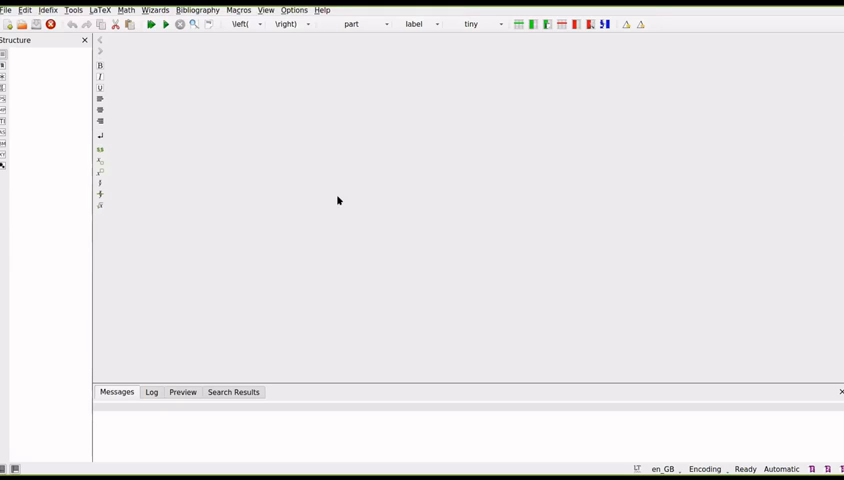
mouse_move(532, 92)
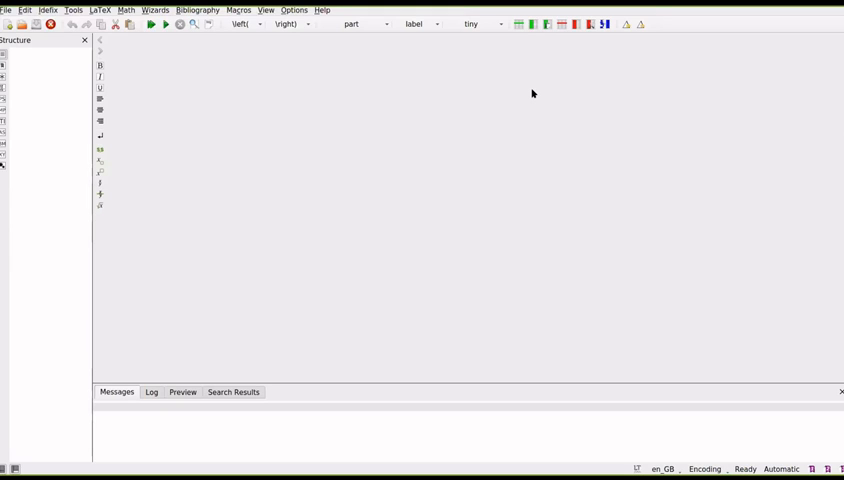
mouse_move(538, 210)
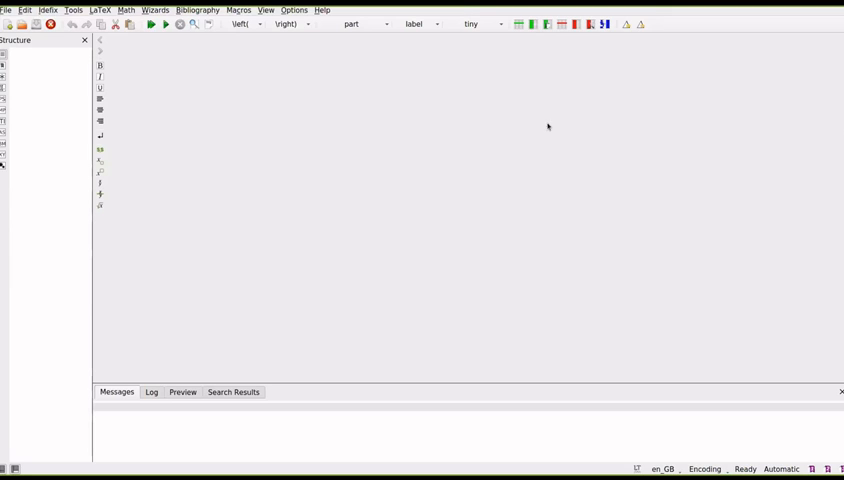
mouse_move(420, 88)
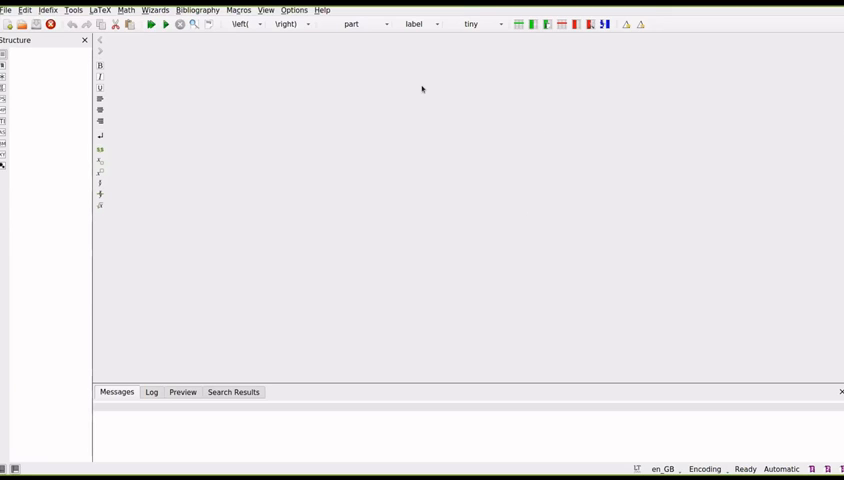
mouse_move(550, 380)
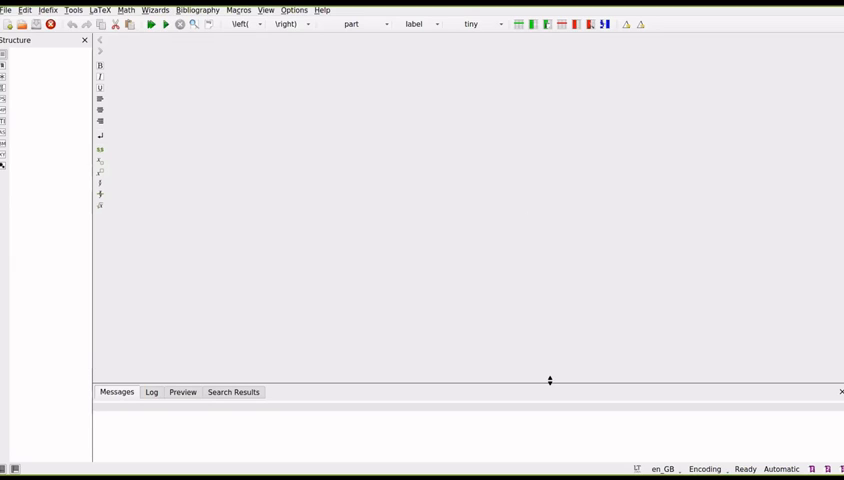
mouse_move(544, 144)
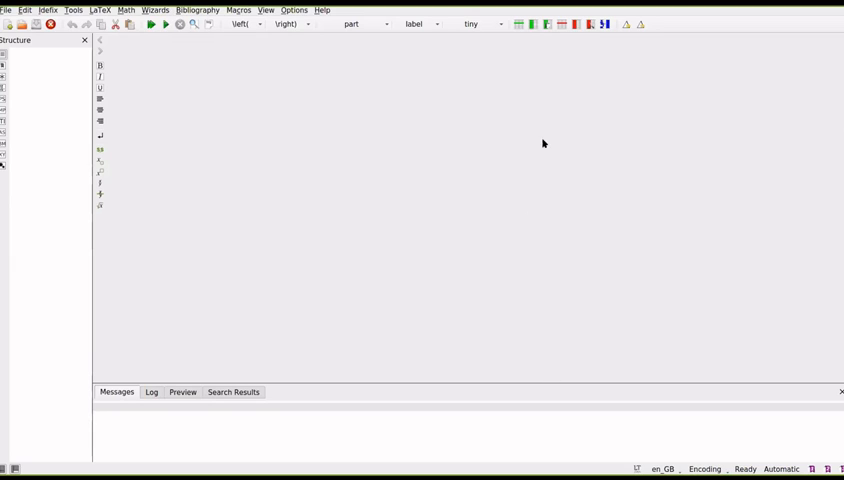
mouse_move(548, 92)
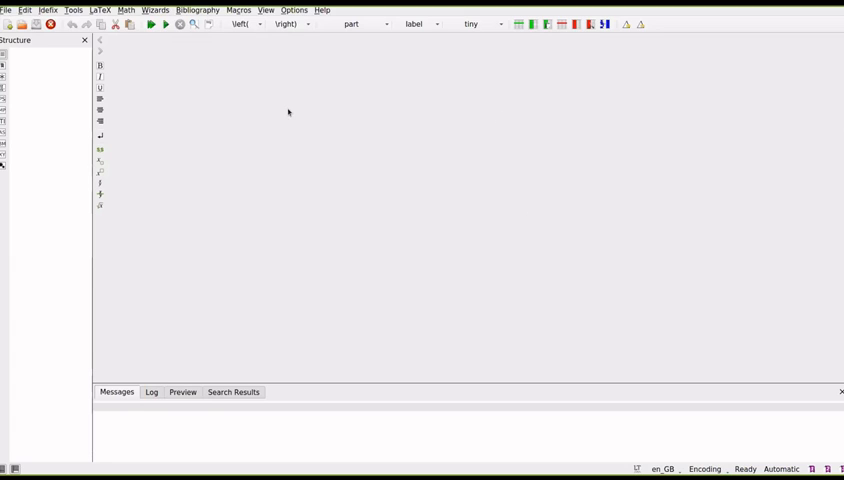
mouse_move(288, 112)
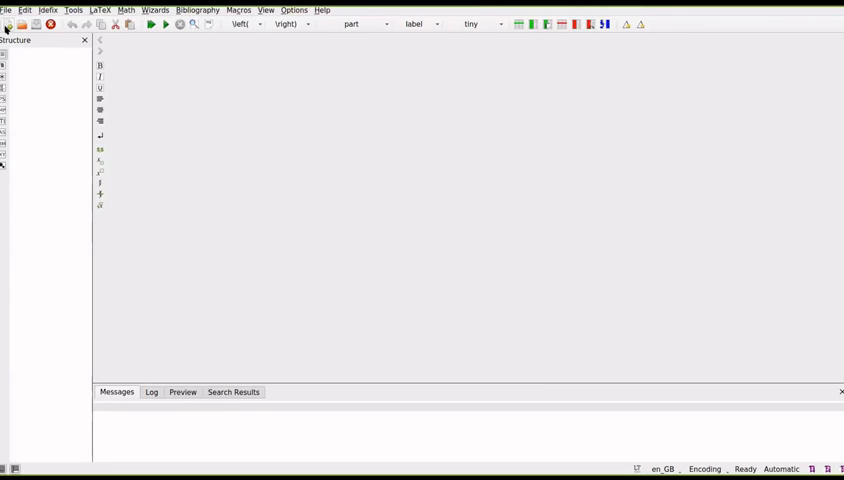
mouse_move(8, 24)
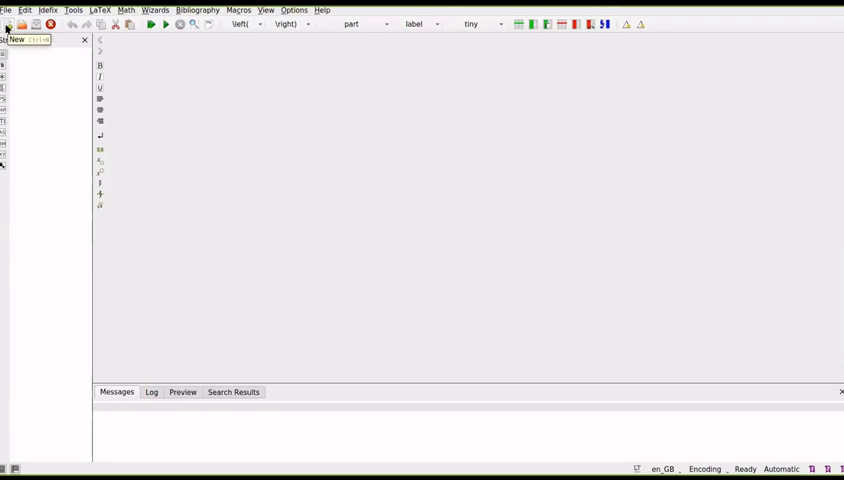
click(8, 24)
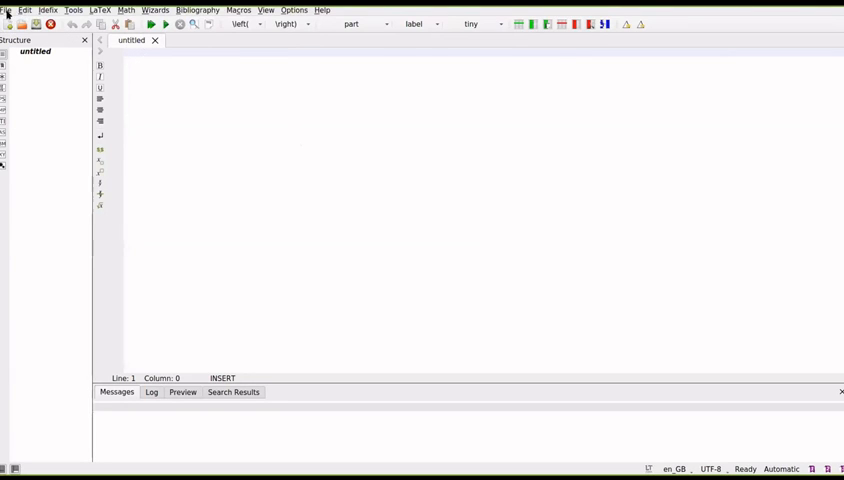
click(8, 10)
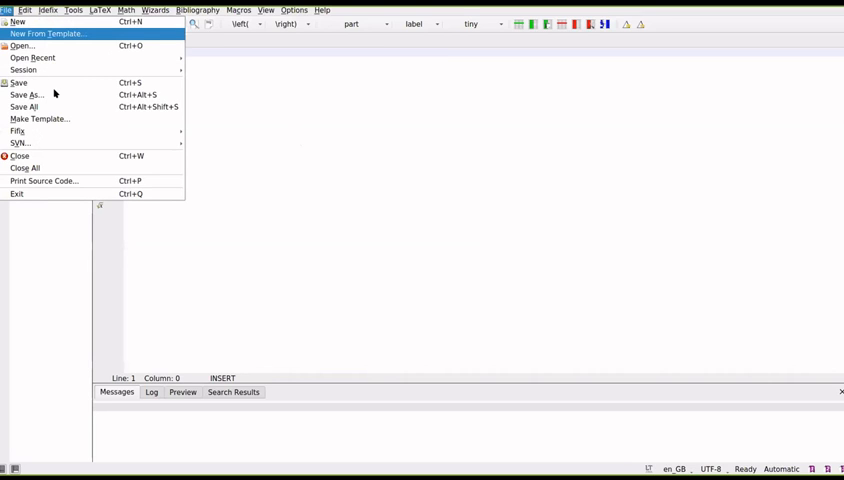
click(16, 20)
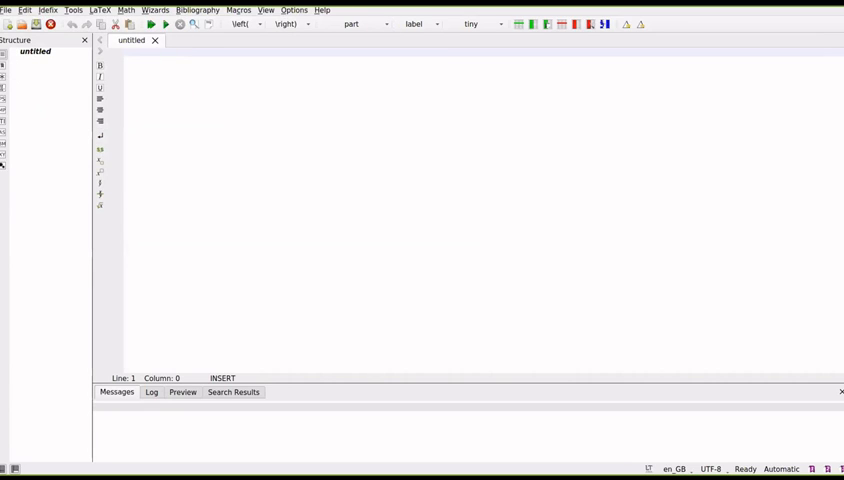
mouse_move(344, 290)
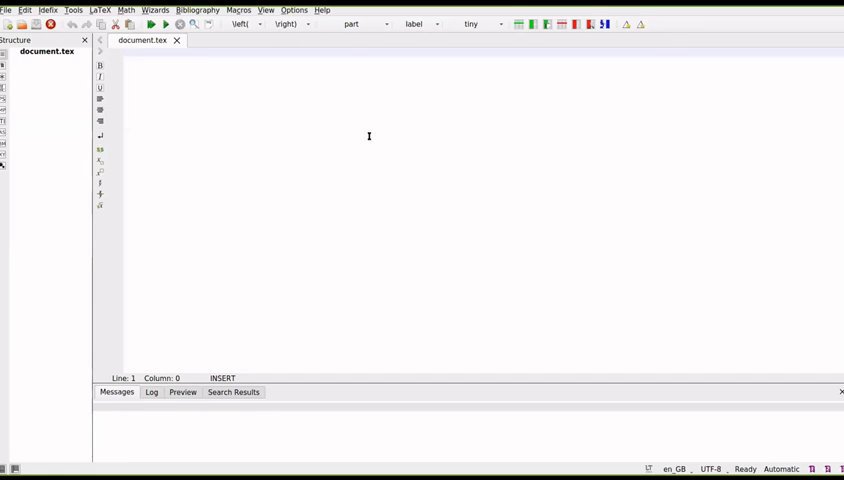
mouse_move(260, 108)
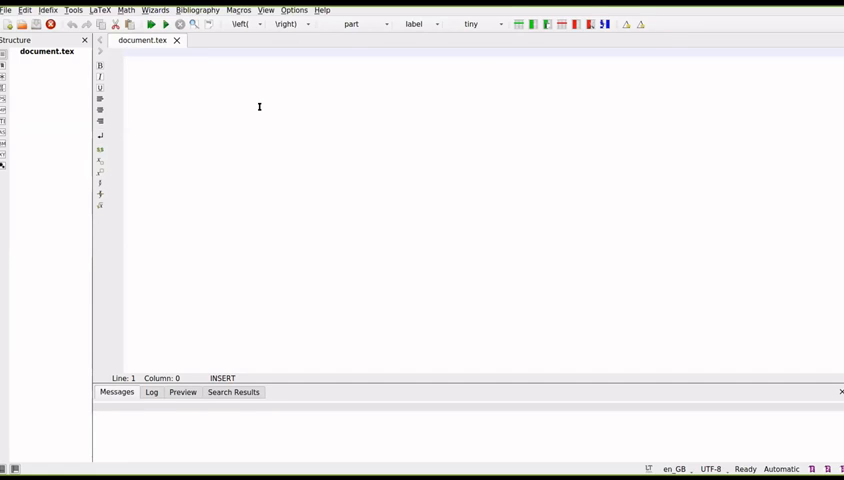
Step: Begin document.tex with \documentclass{article}
text(\)
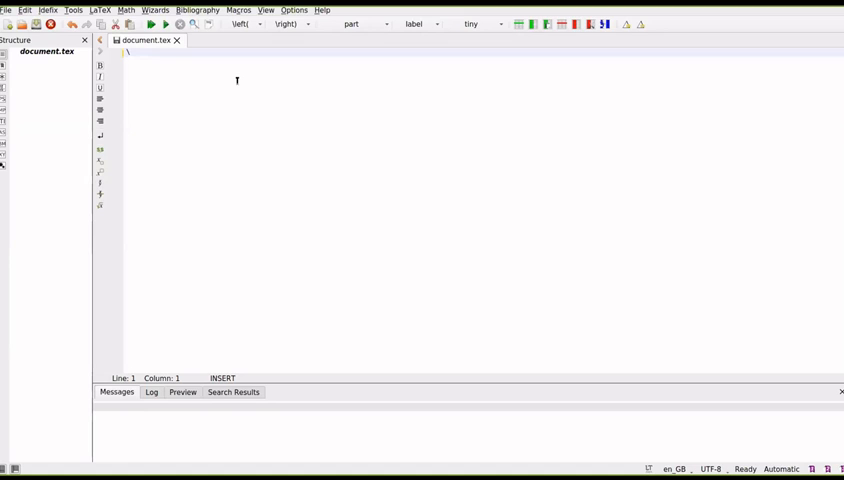
text(documentclass{class)
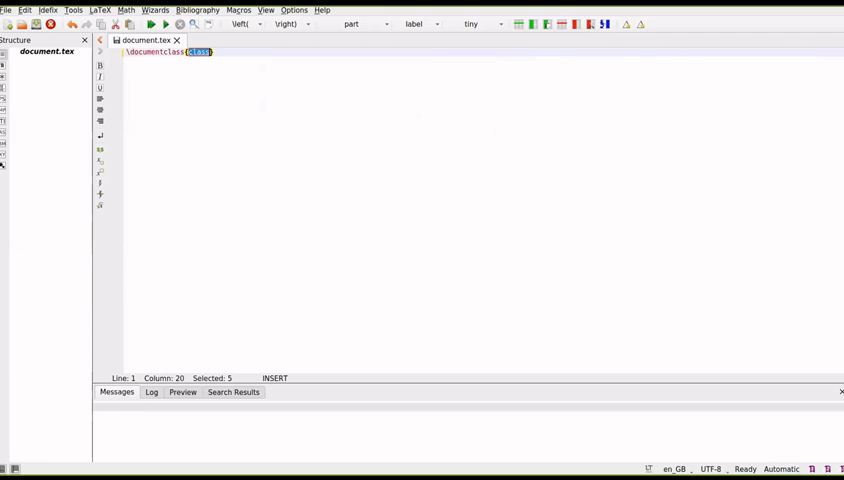
mouse_move(348, 250)
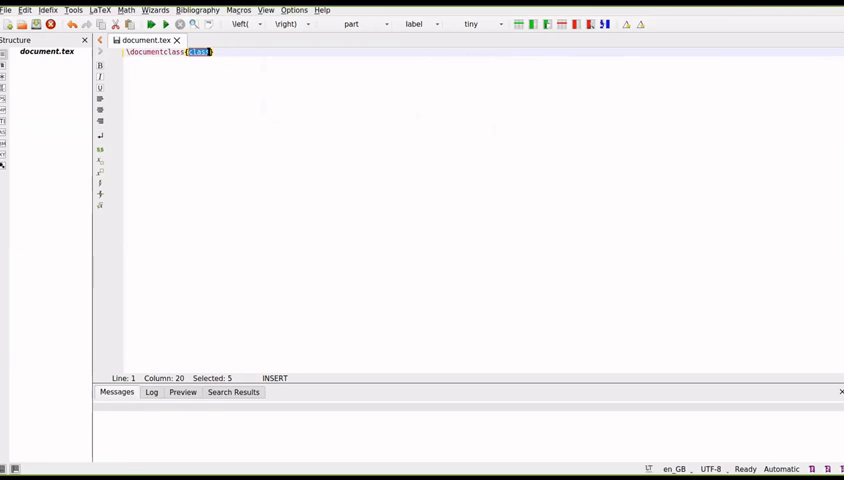
key(Delete)
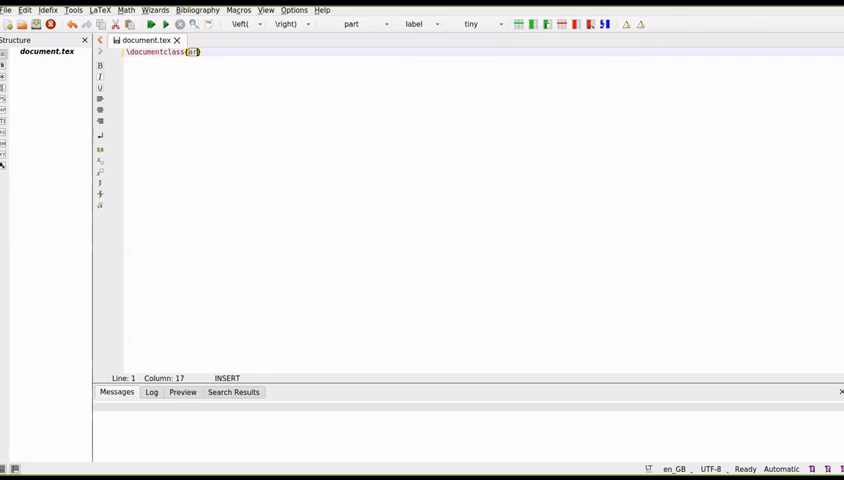
text(article)
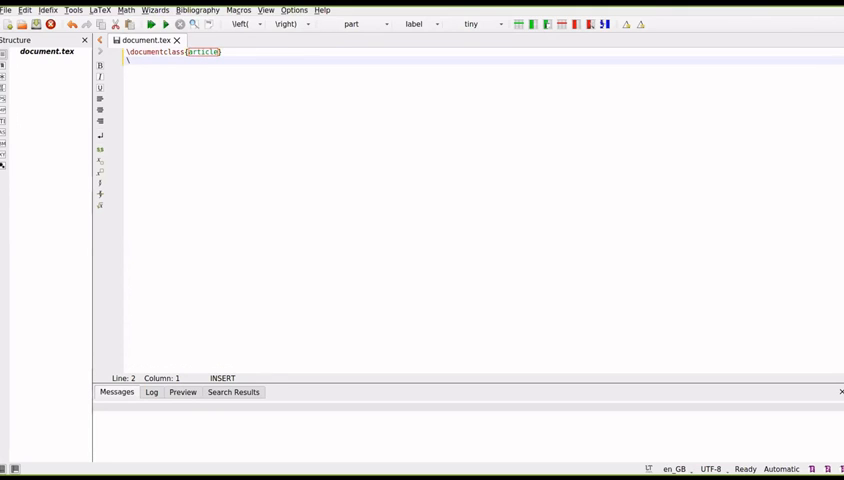
Step: Add a \begin{document}...\end{document} body containing Hello World
text(\begin)
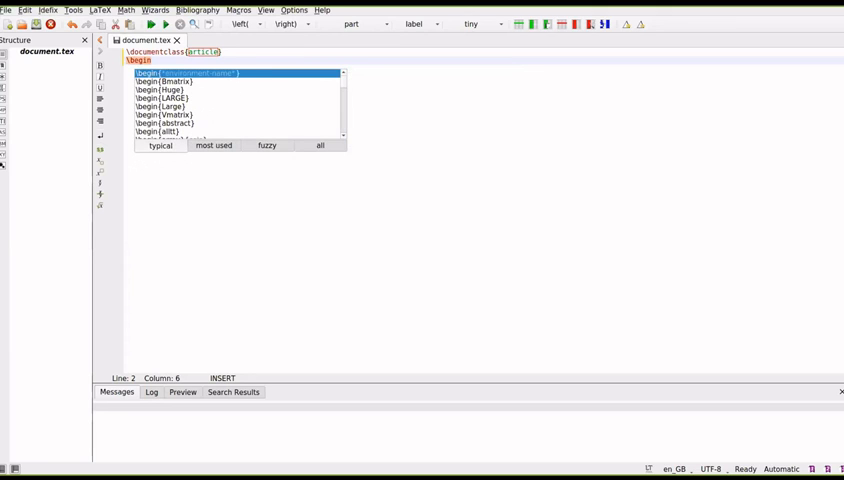
text(document})
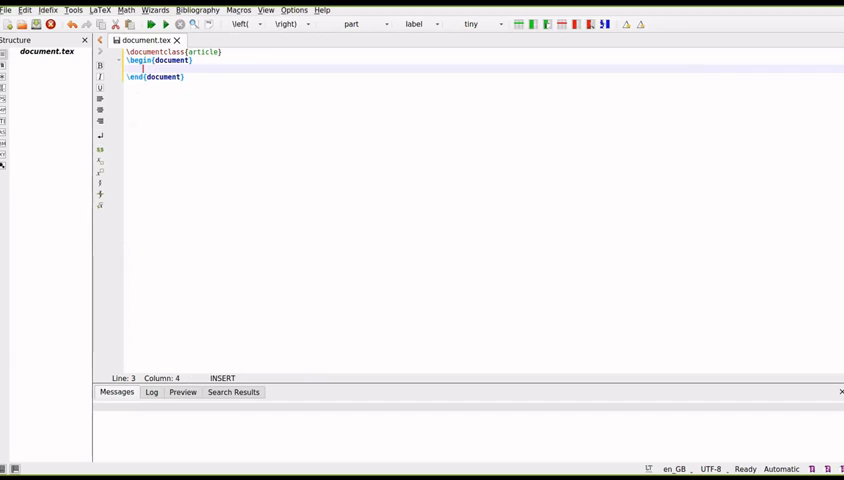
text(H)
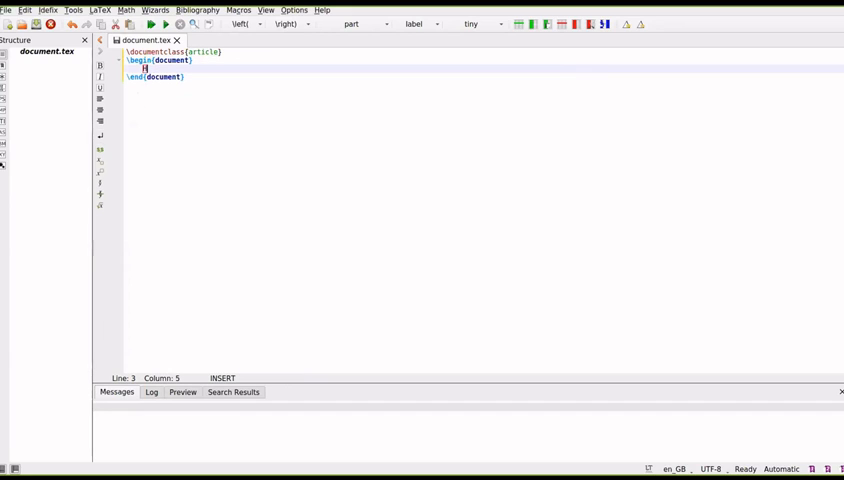
text(Hello World)
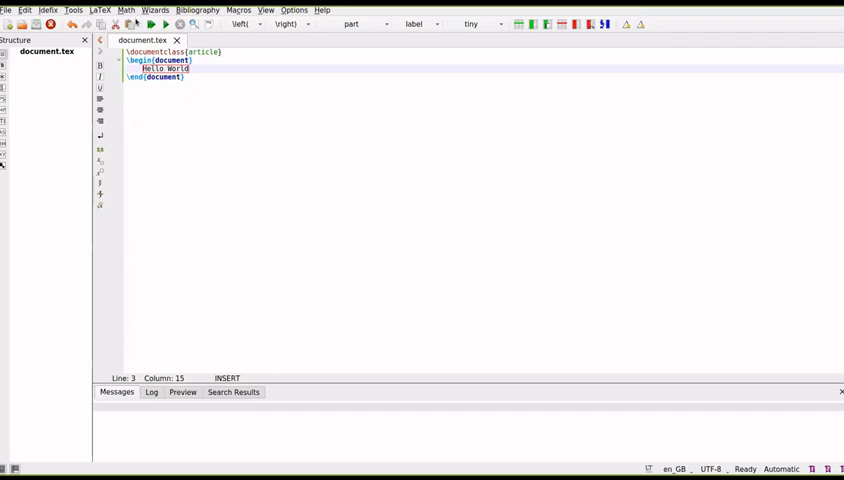
mouse_move(148, 24)
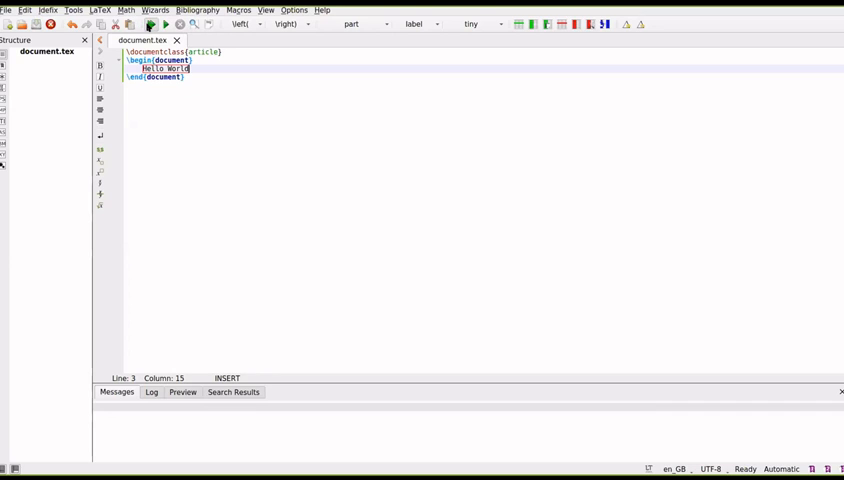
Step: Compile document.tex with pdflatex and show the Hello World PDF preview
click(148, 24)
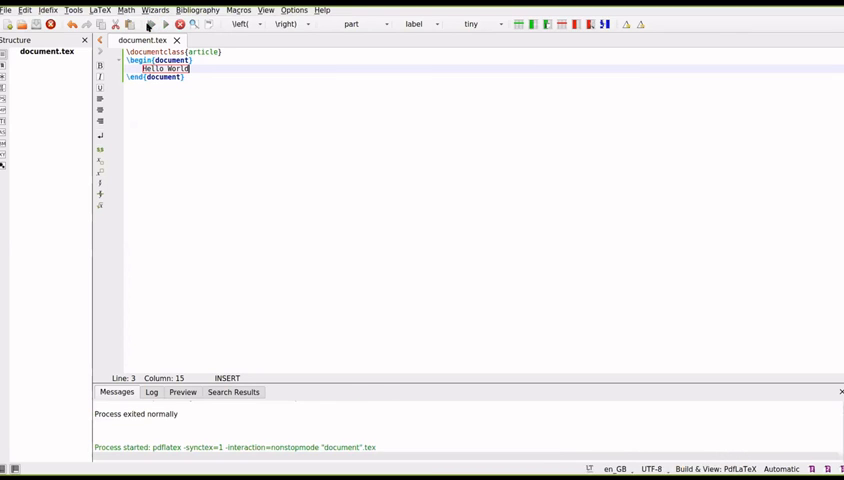
click(150, 24)
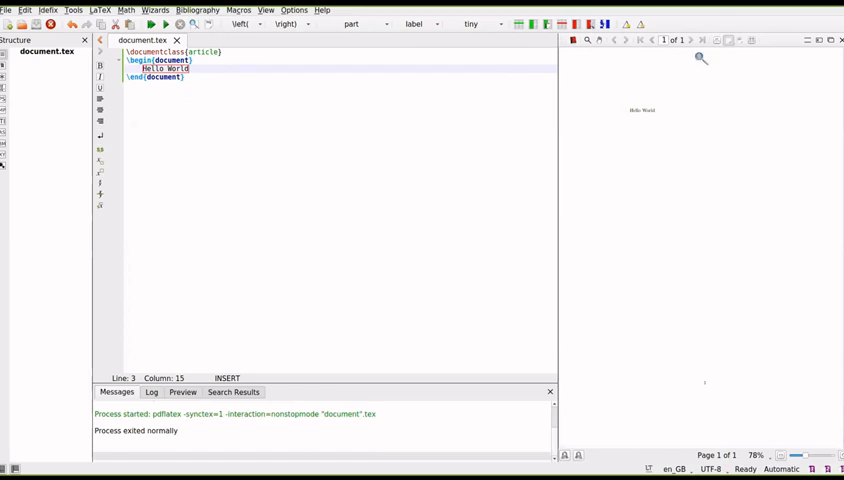
mouse_move(618, 114)
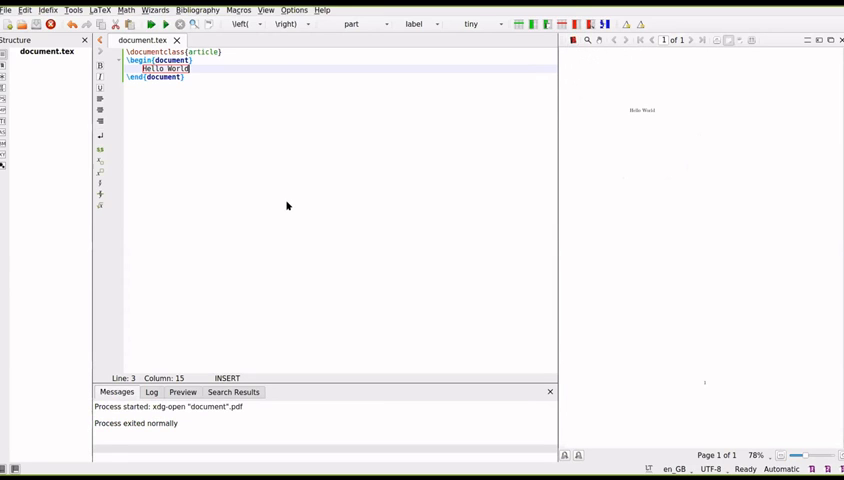
mouse_move(296, 212)
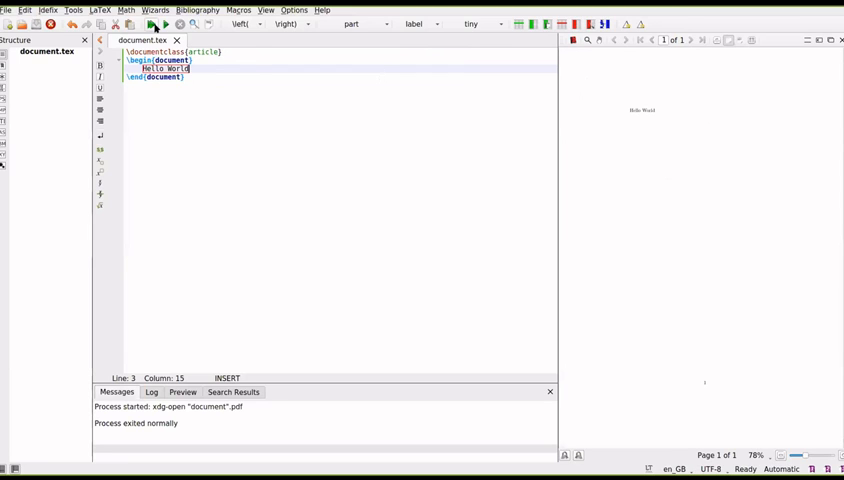
mouse_move(234, 102)
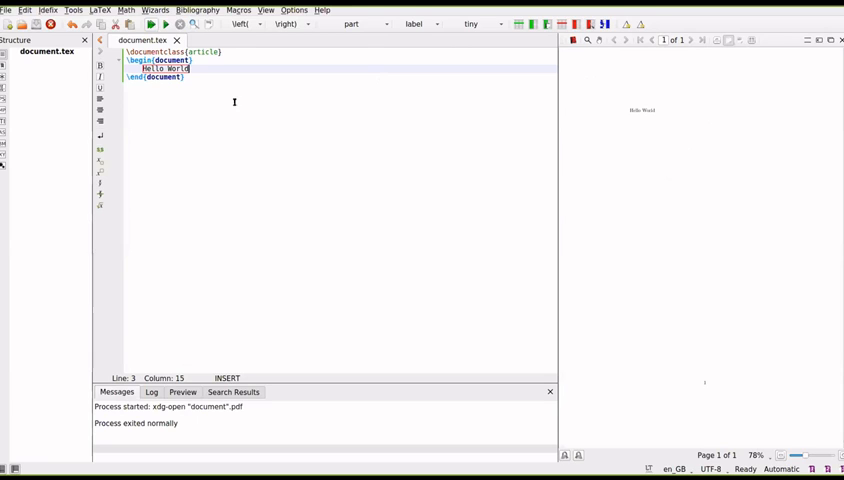
mouse_move(288, 136)
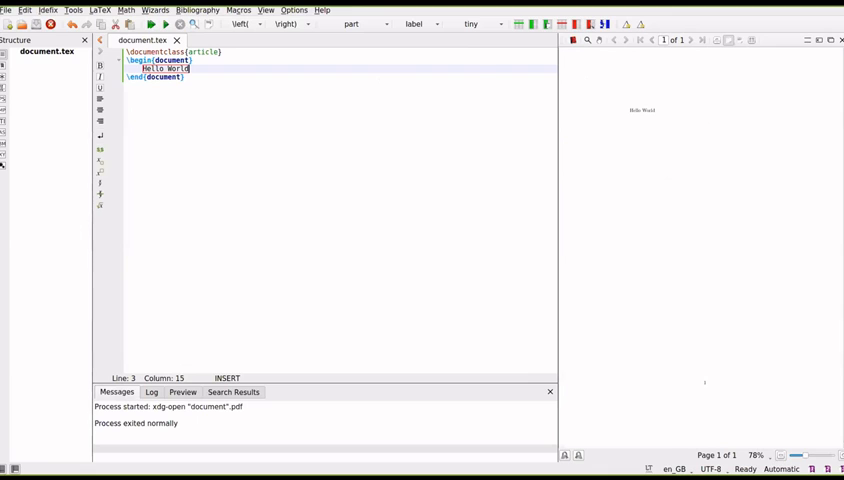
mouse_move(504, 44)
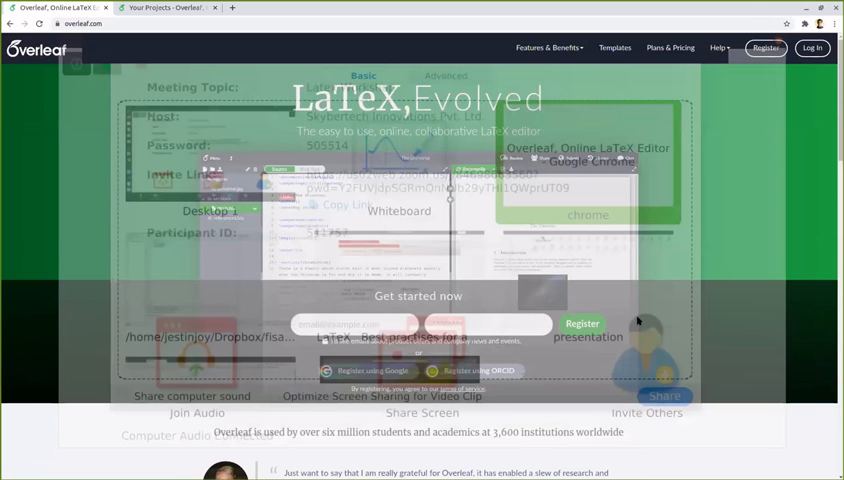
mouse_move(474, 272)
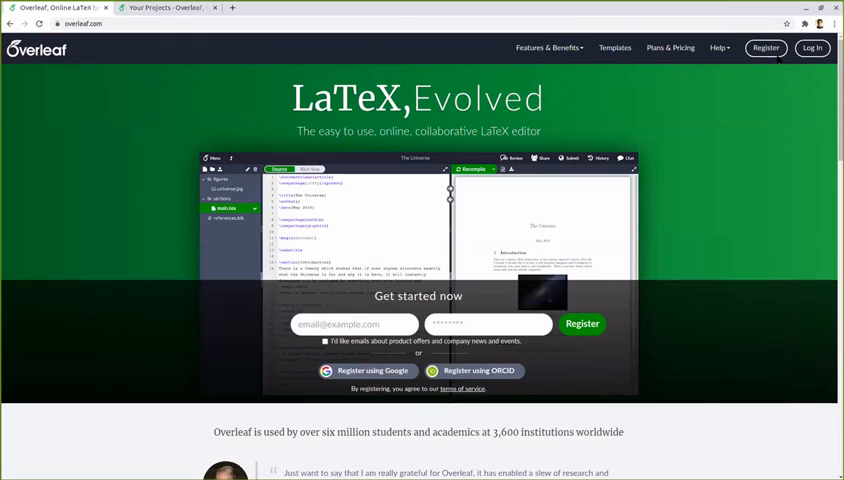
mouse_move(804, 152)
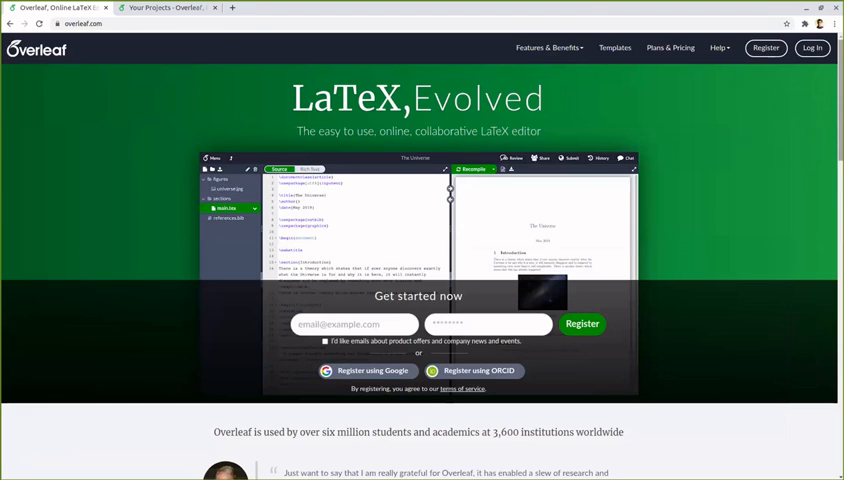
mouse_move(142, 140)
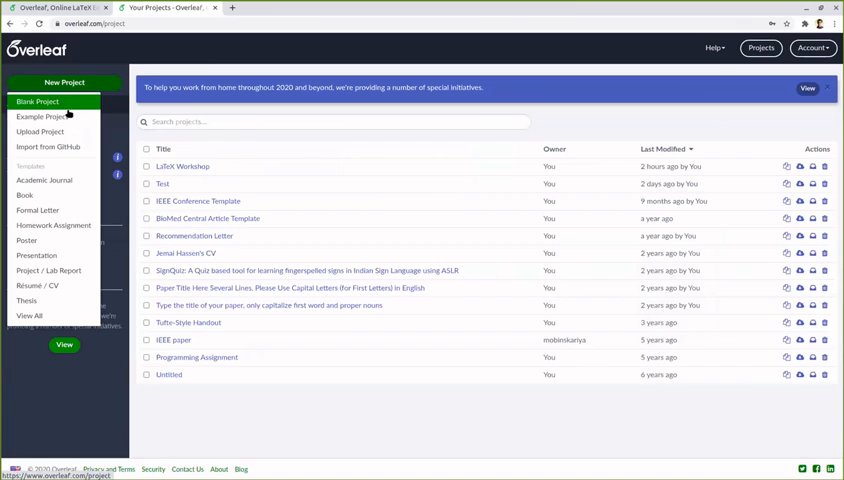
mouse_move(24, 196)
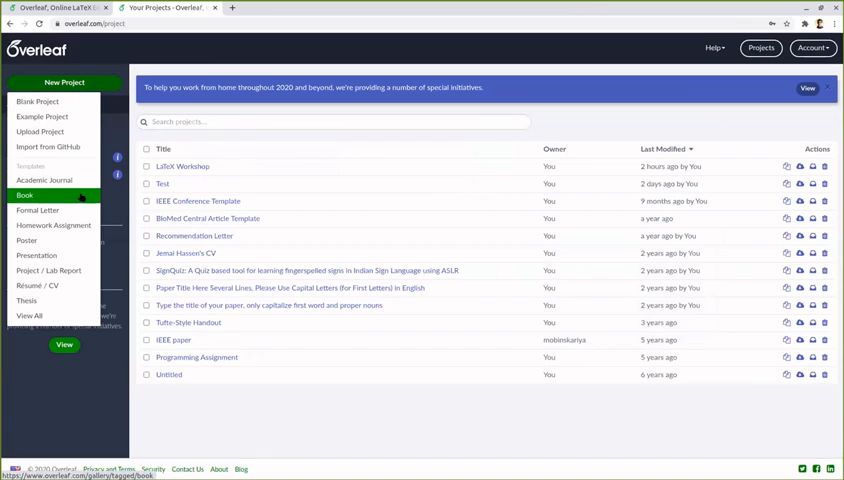
mouse_move(44, 180)
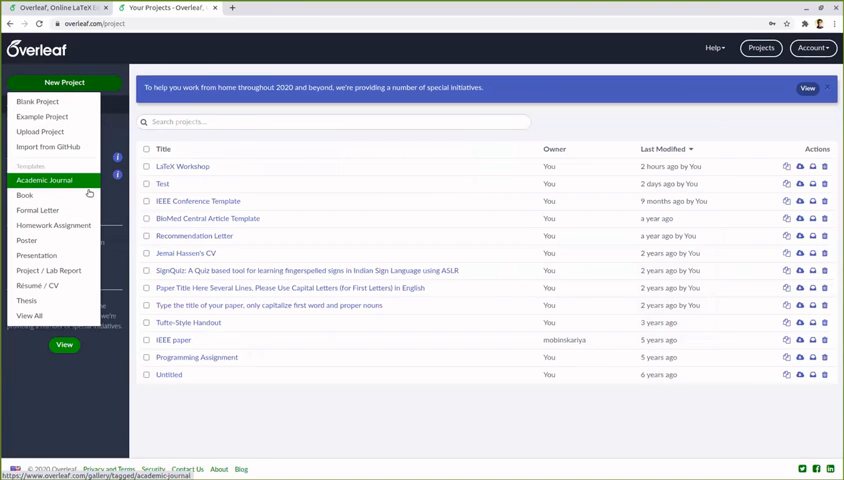
mouse_move(44, 116)
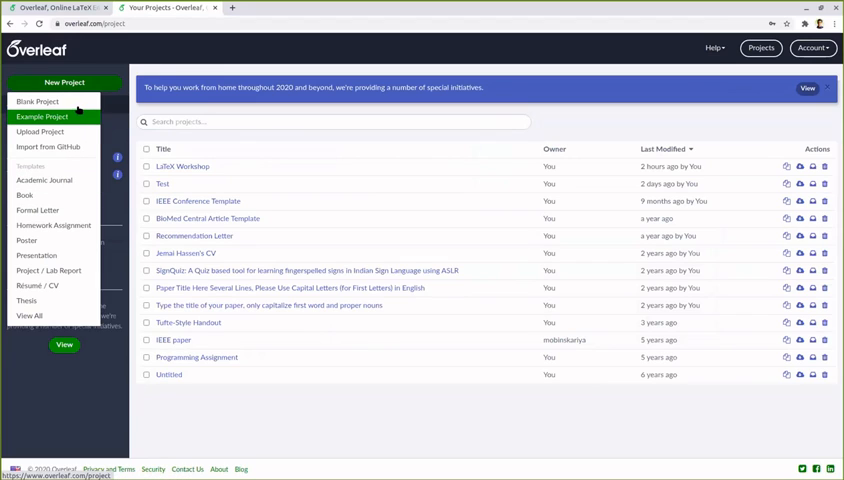
mouse_move(36, 100)
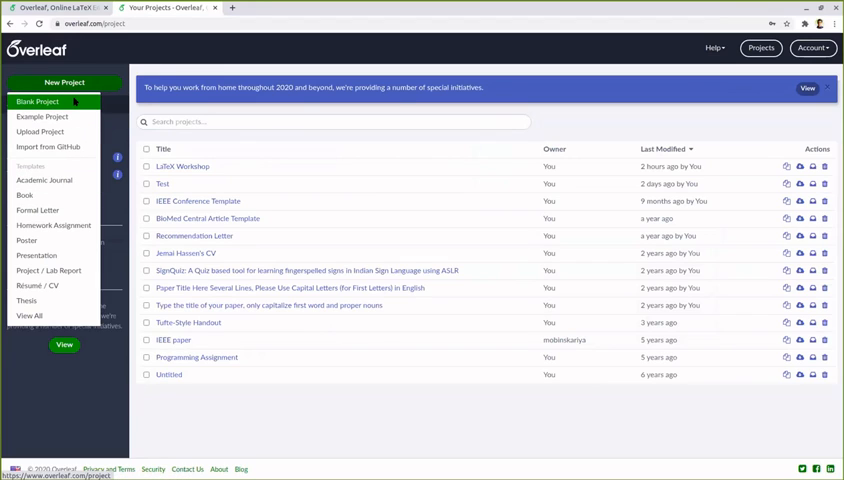
mouse_move(396, 102)
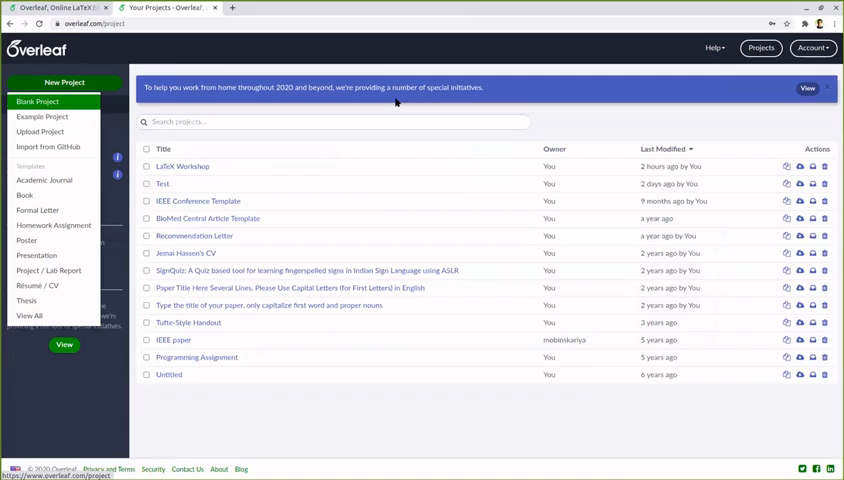
Step: Create and open a new blank Overleaf project named sample
click(38, 100)
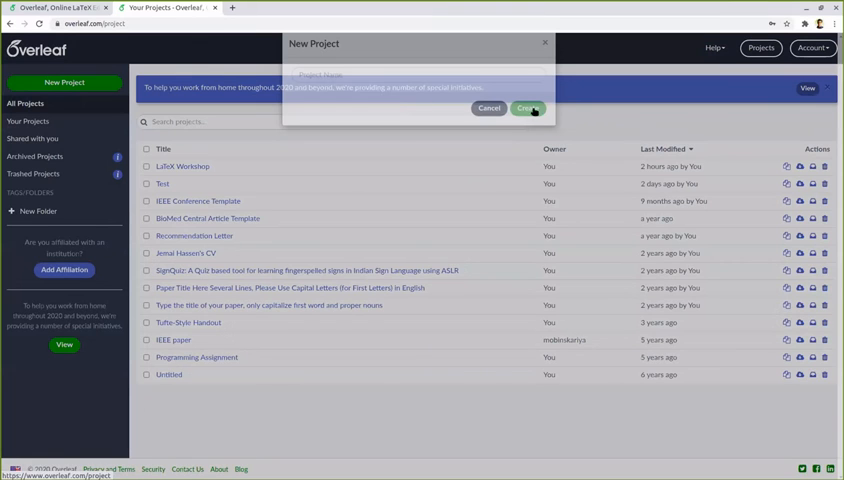
mouse_move(530, 128)
text(sample)
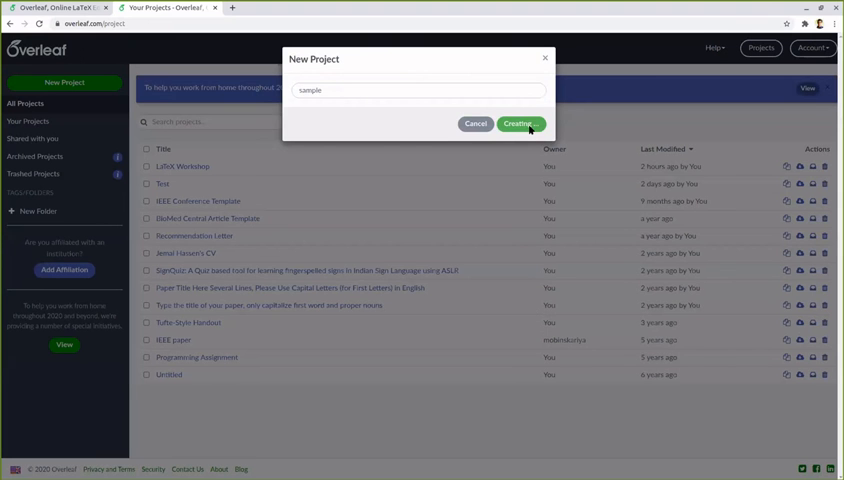
click(520, 122)
text(\)
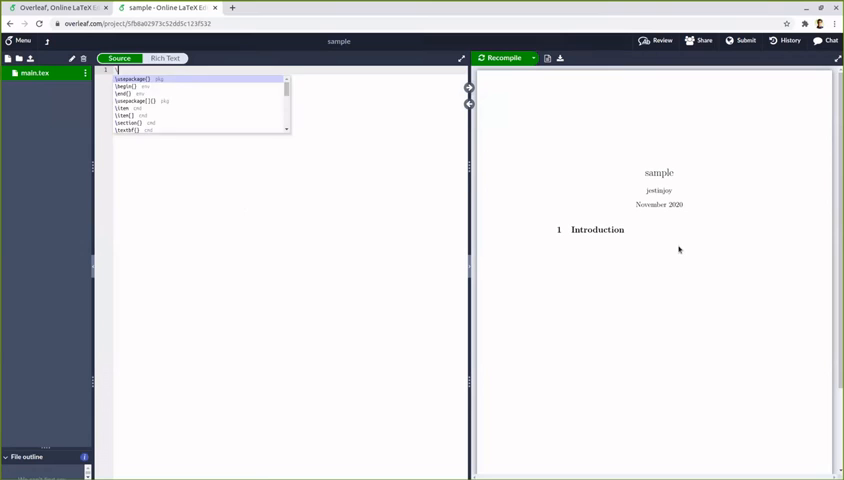
Step: Replace main.tex with a minimal article holding Hello World and recompile the preview
text(documentclass{)
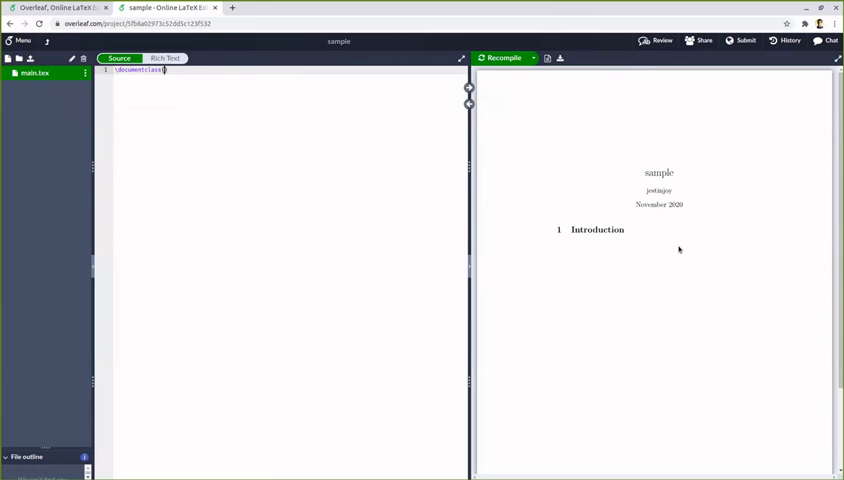
text(article)
text(\begin{document)
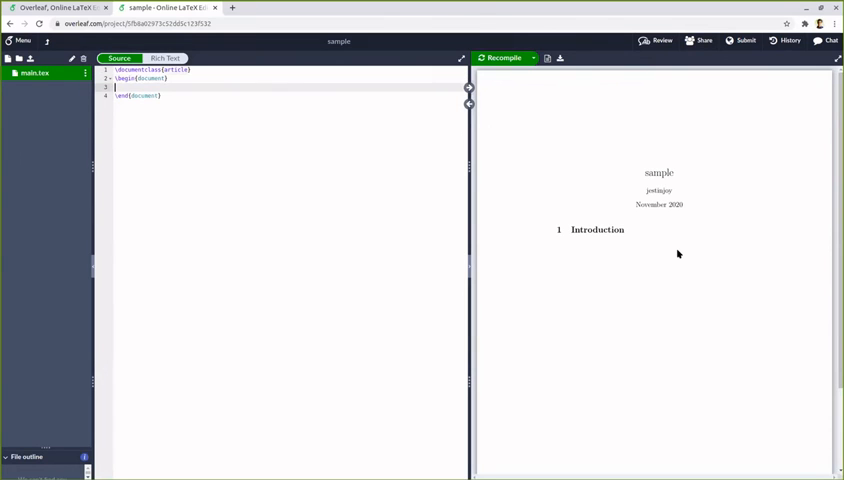
text(Hello World)
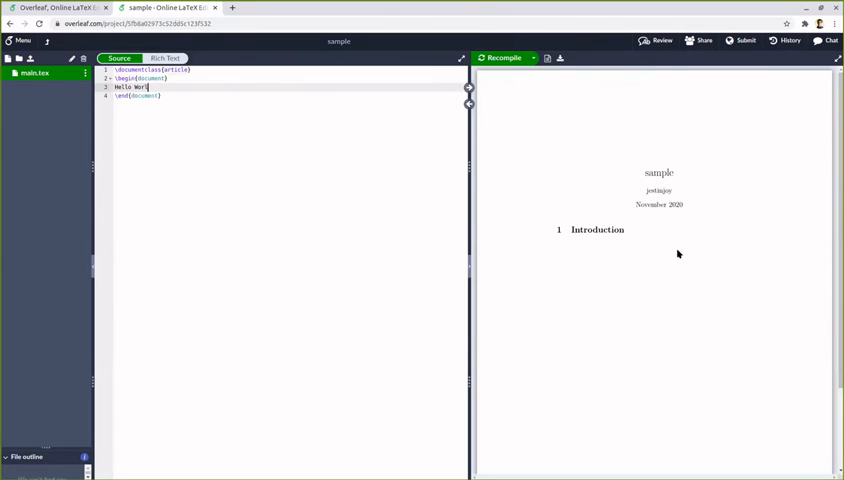
text(d)
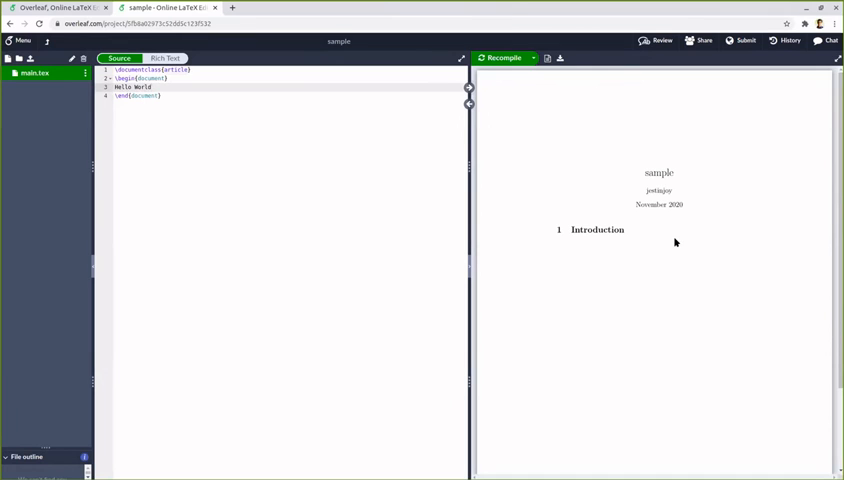
click(500, 56)
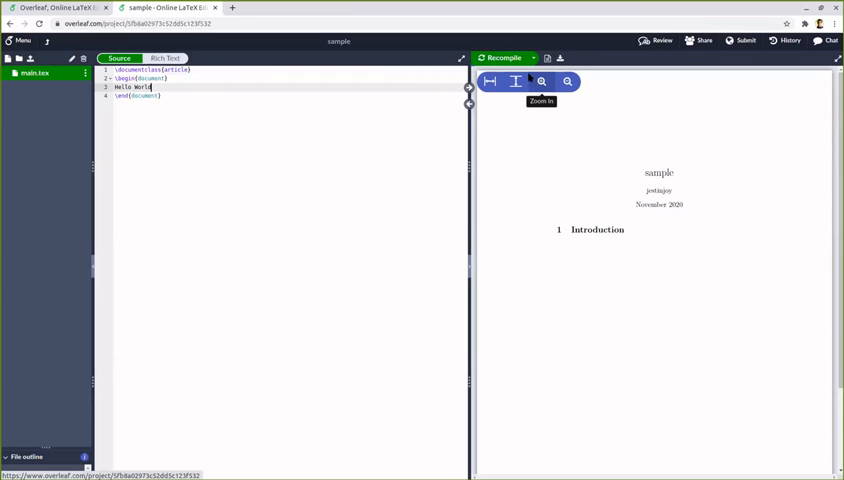
click(502, 56)
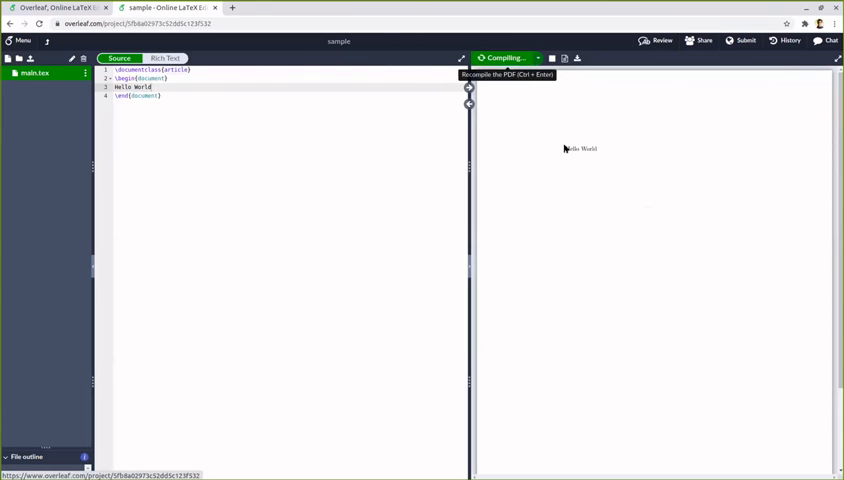
click(500, 56)
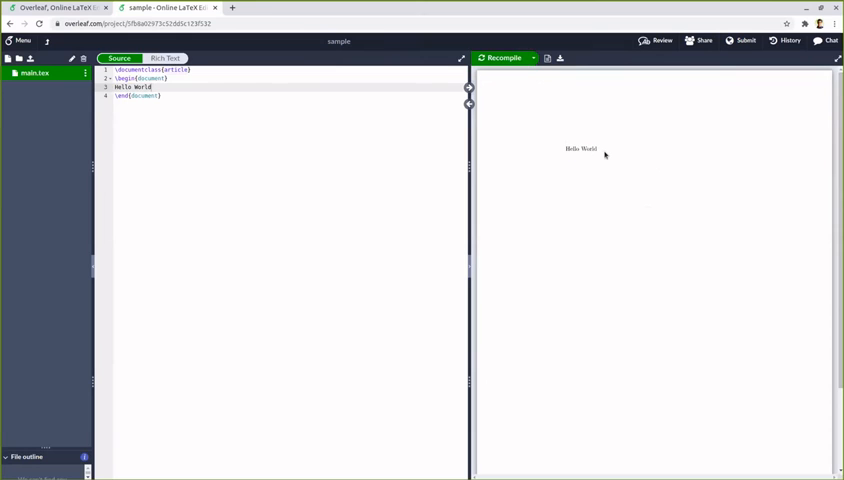
mouse_move(560, 56)
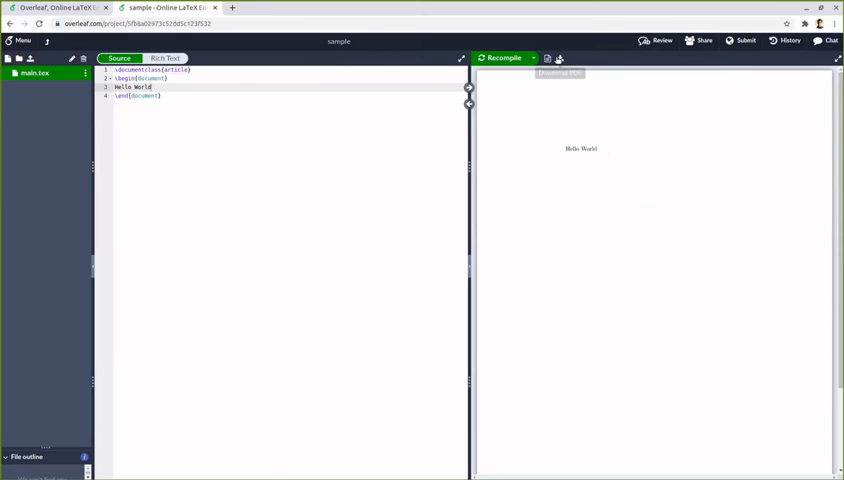
mouse_move(548, 56)
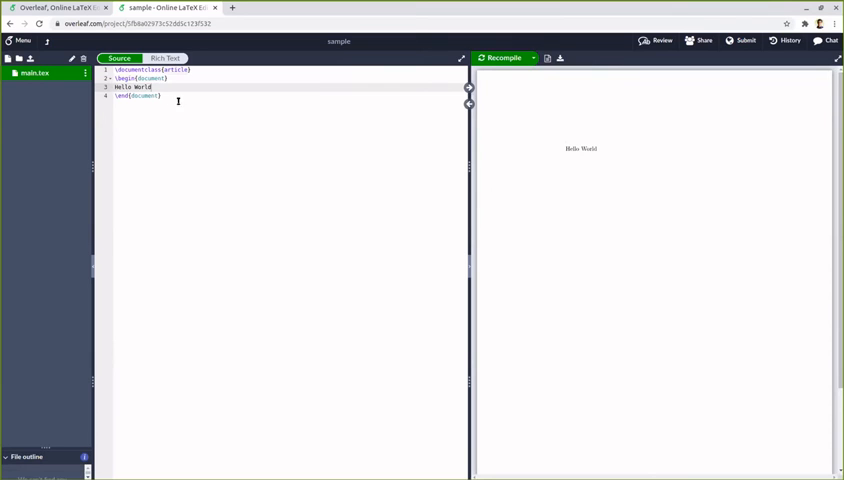
mouse_move(200, 88)
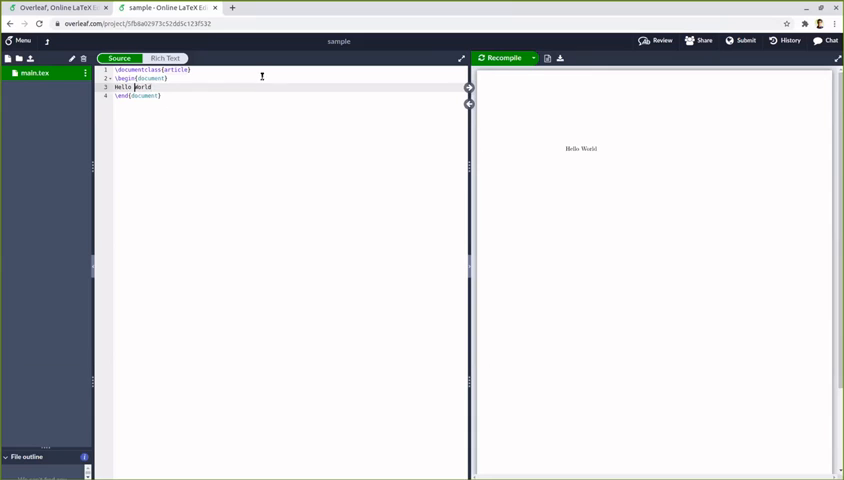
mouse_move(348, 68)
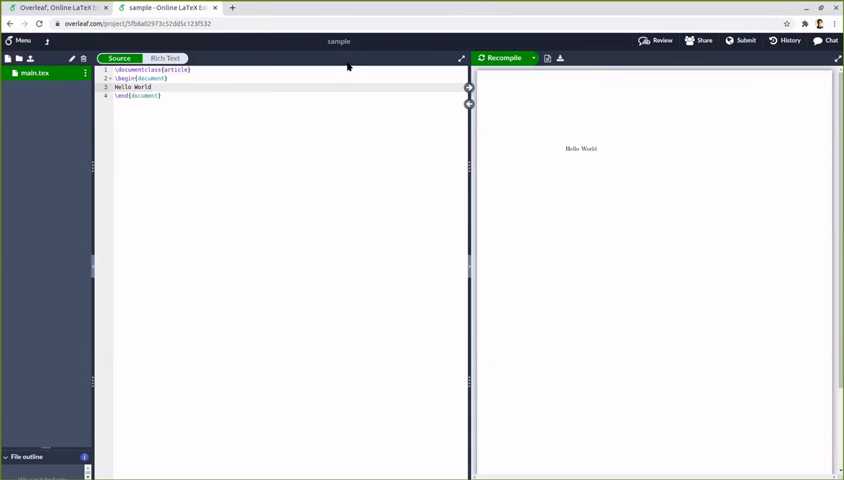
Step: Insert an empty \hspace command between Hello and World in the source
click(132, 88)
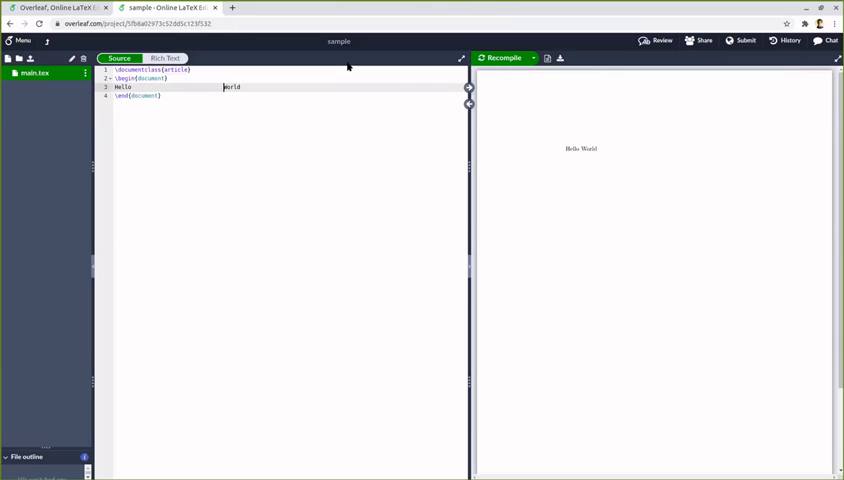
mouse_move(500, 56)
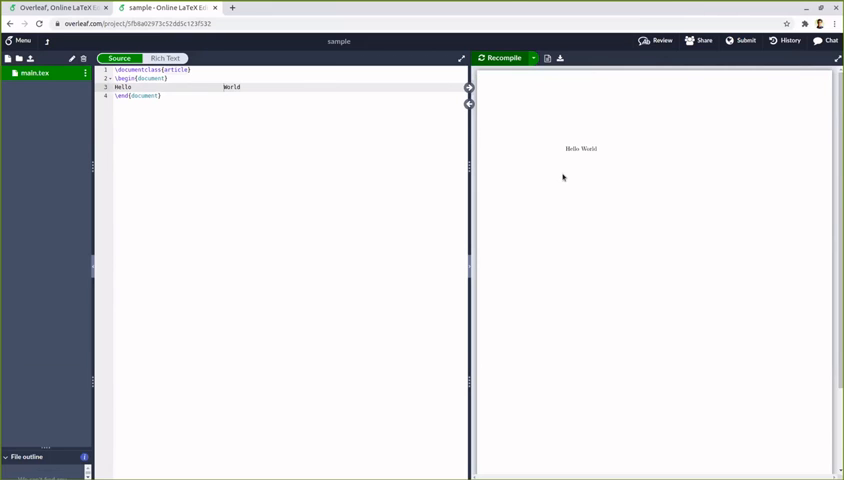
mouse_move(580, 164)
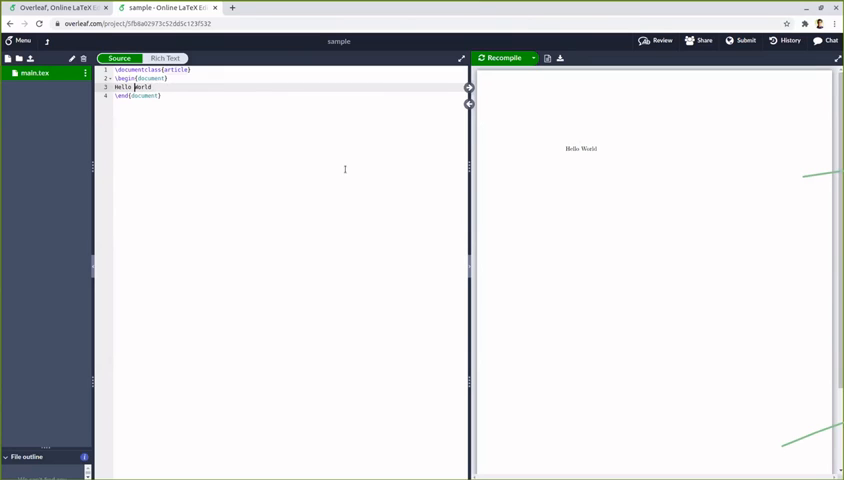
mouse_move(348, 164)
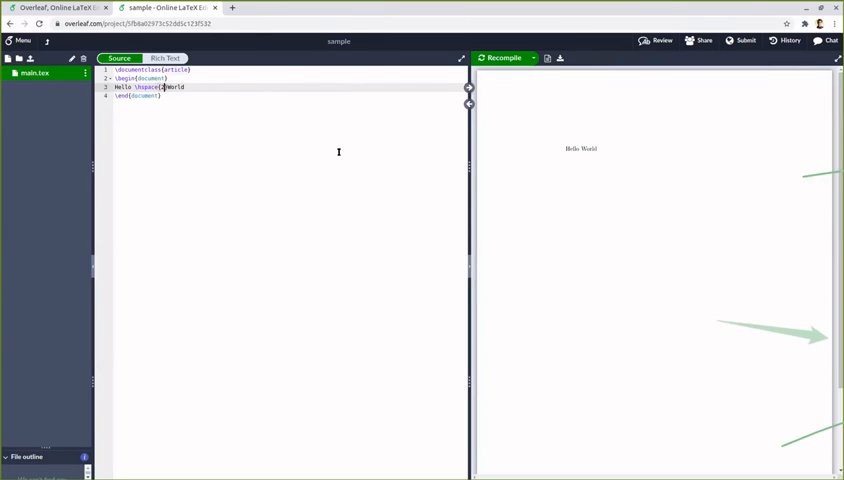
Step: Give the hspace a 2cm width, recompile to show the gap, then return to the line for editing
text(2cm)
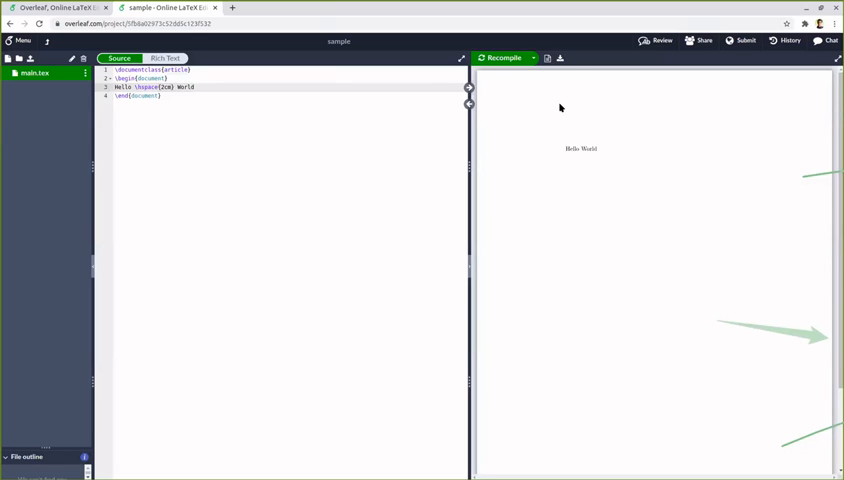
click(500, 56)
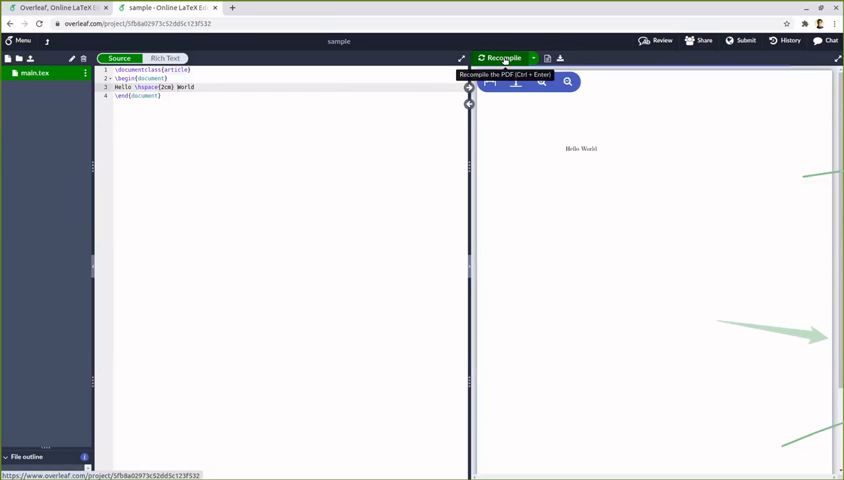
click(502, 56)
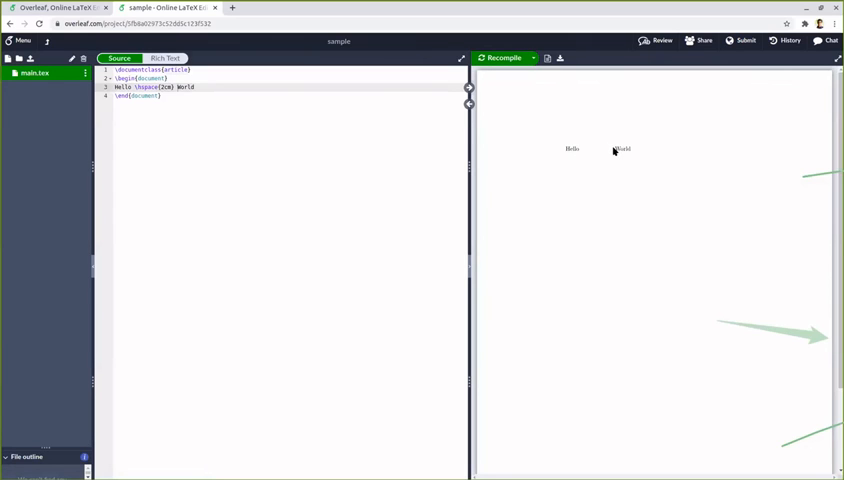
click(176, 88)
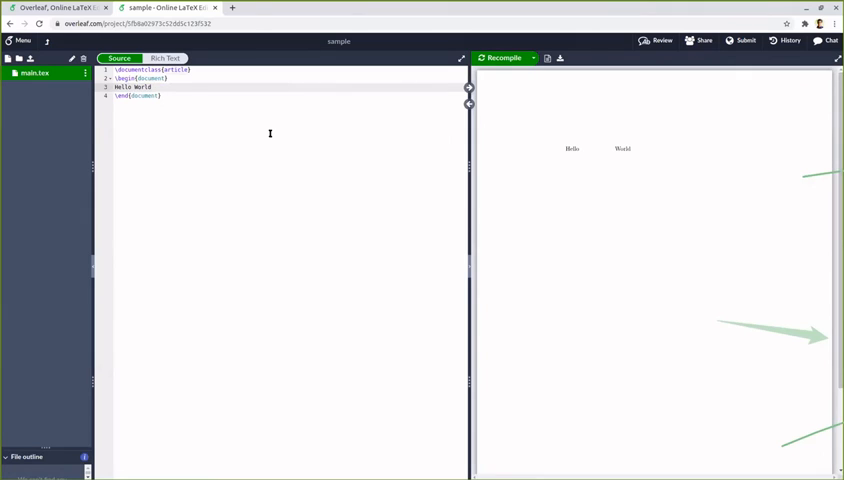
Step: Add a Next Line line after Hello World and recompile; both appear on one PDF line
click(502, 56)
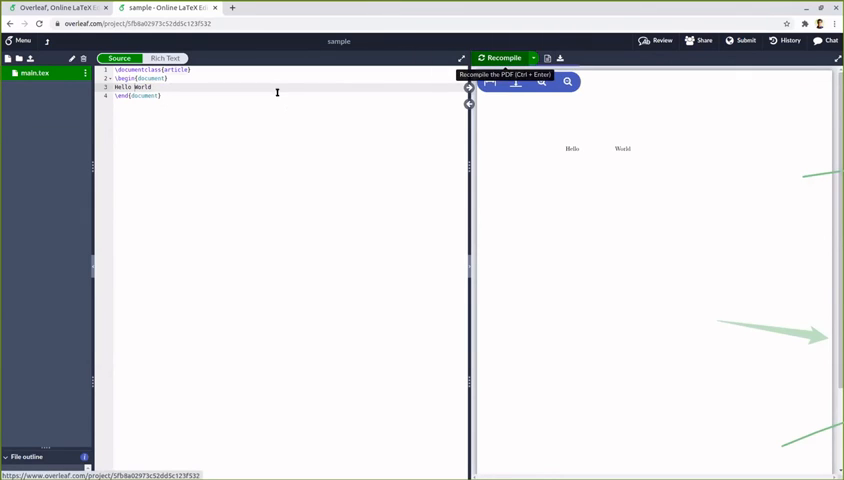
click(500, 56)
text(.)
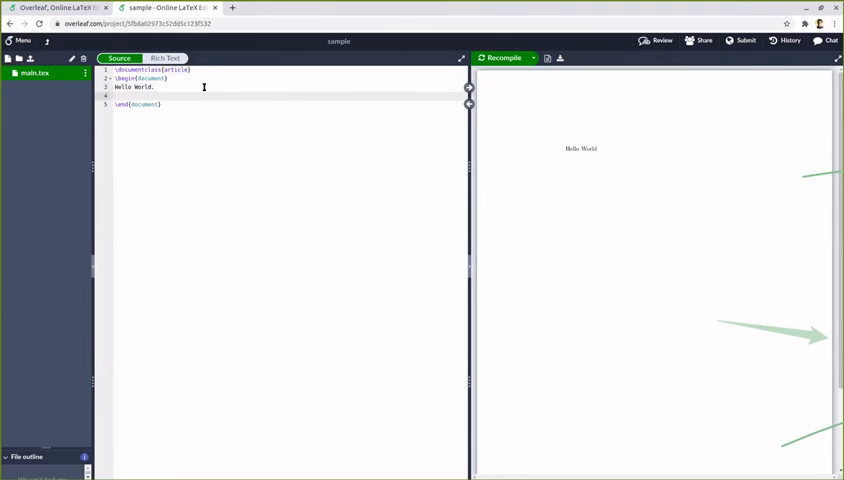
text(Next Line)
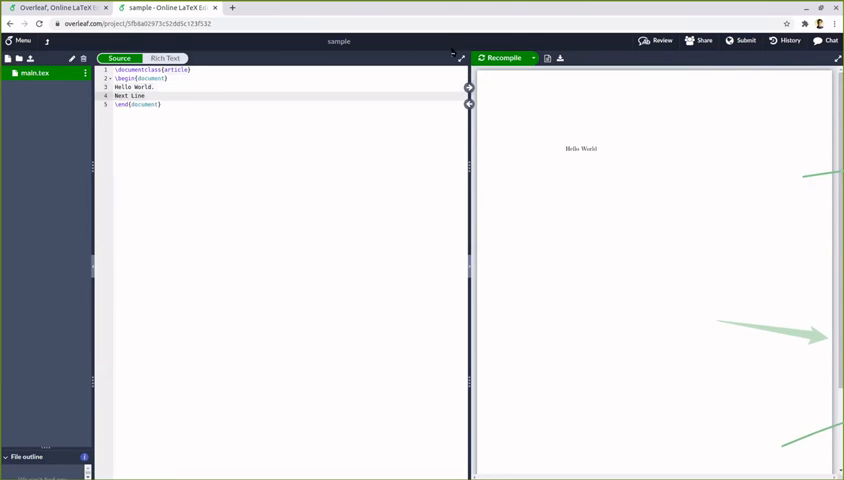
click(500, 56)
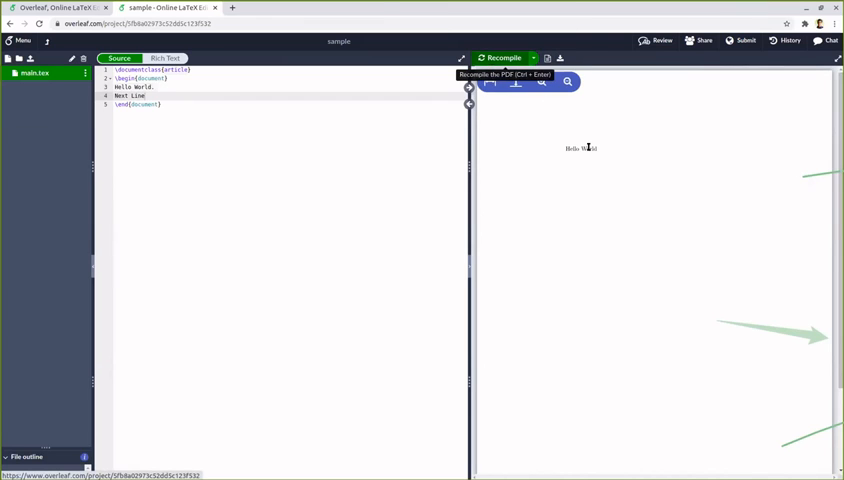
click(502, 56)
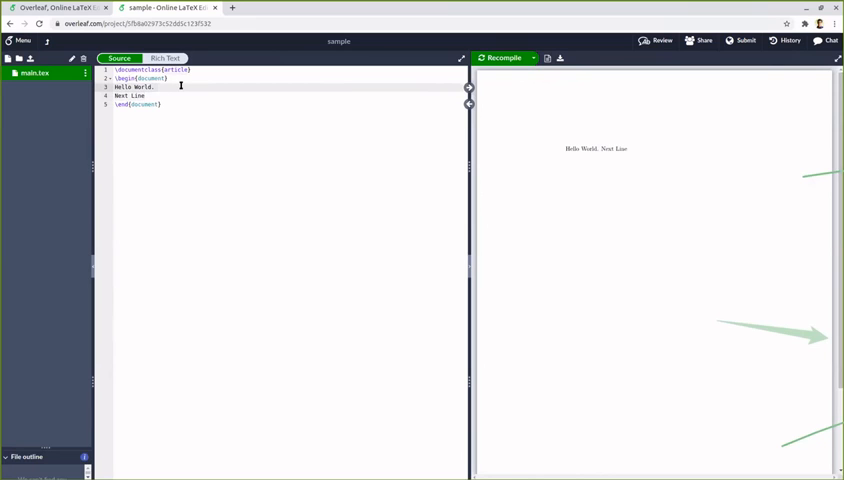
Step: End the Hello World line with \\ and recompile so Next Line sits on its own line
text(\\)
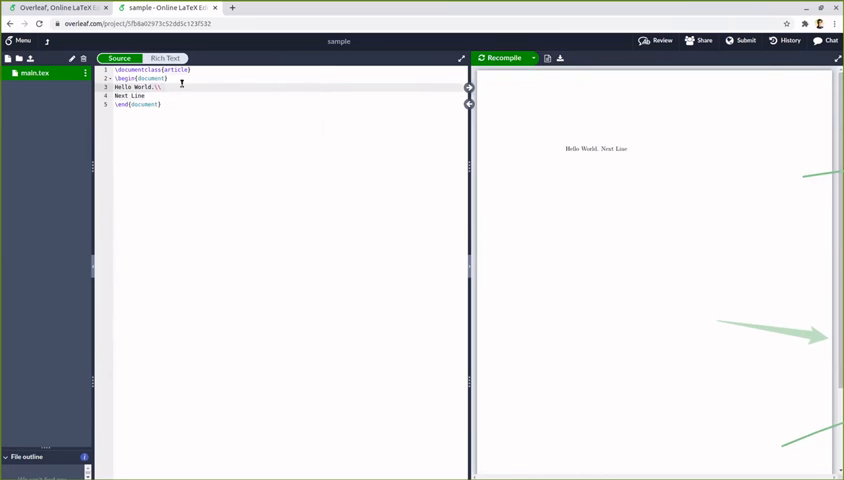
click(502, 56)
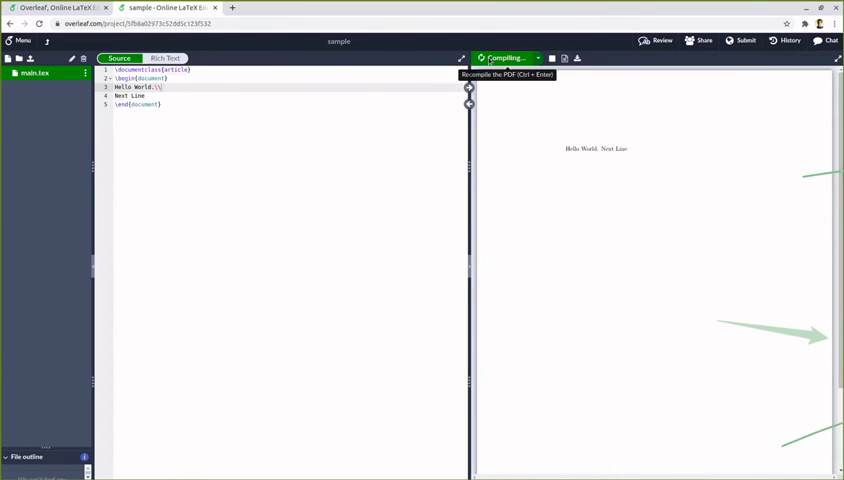
click(504, 56)
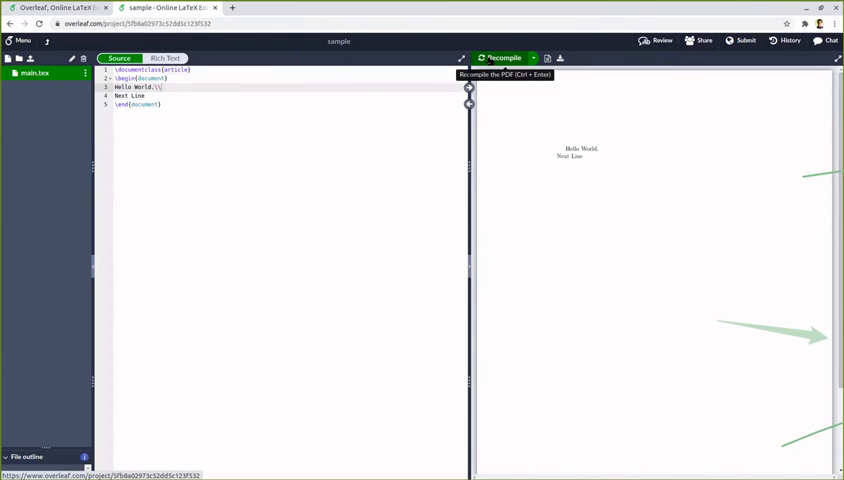
mouse_move(564, 172)
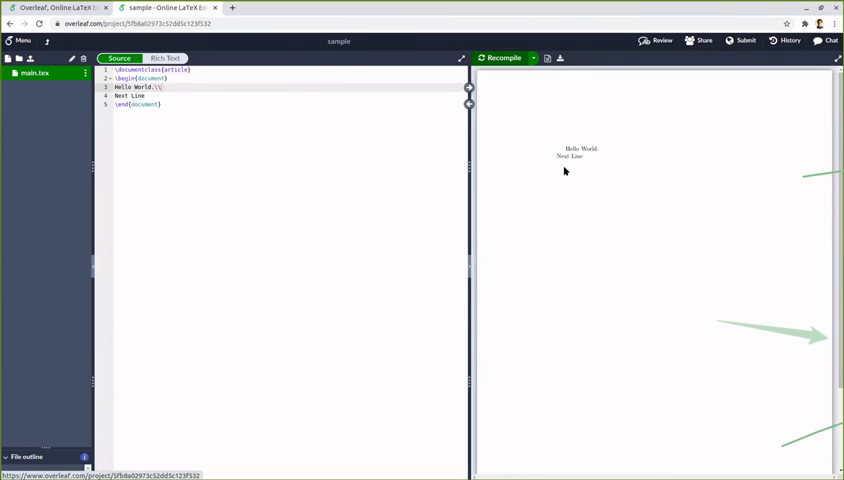
mouse_move(560, 164)
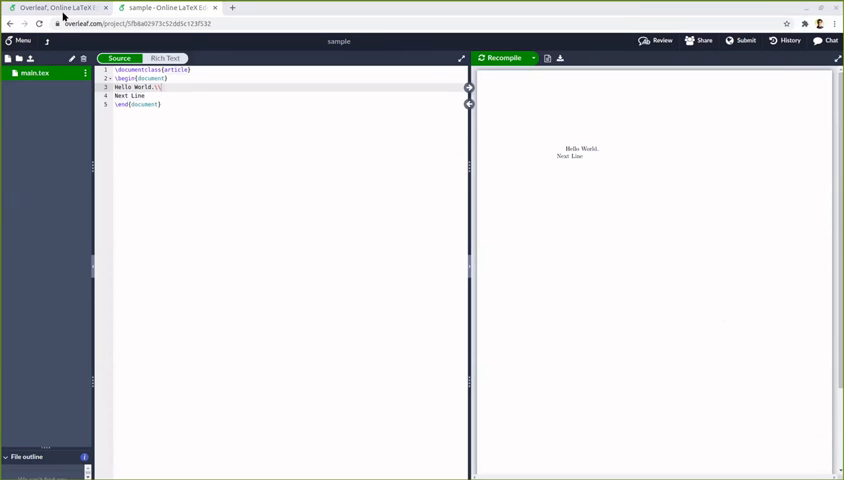
mouse_move(204, 234)
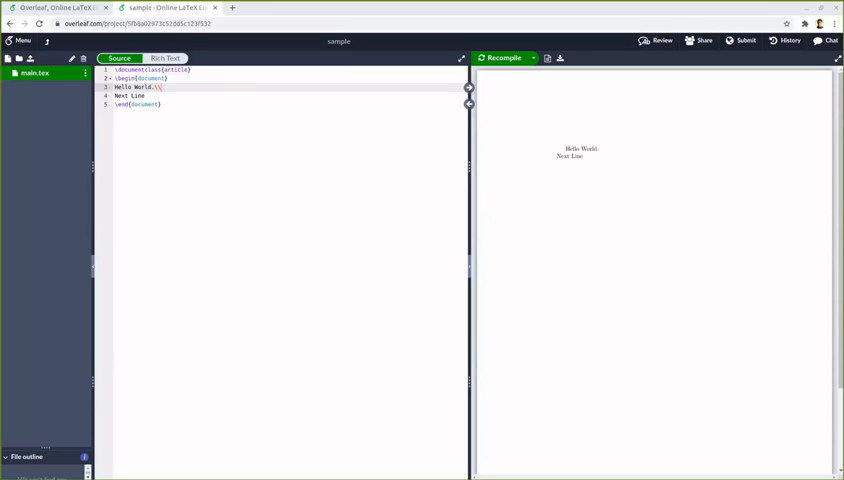
mouse_move(158, 116)
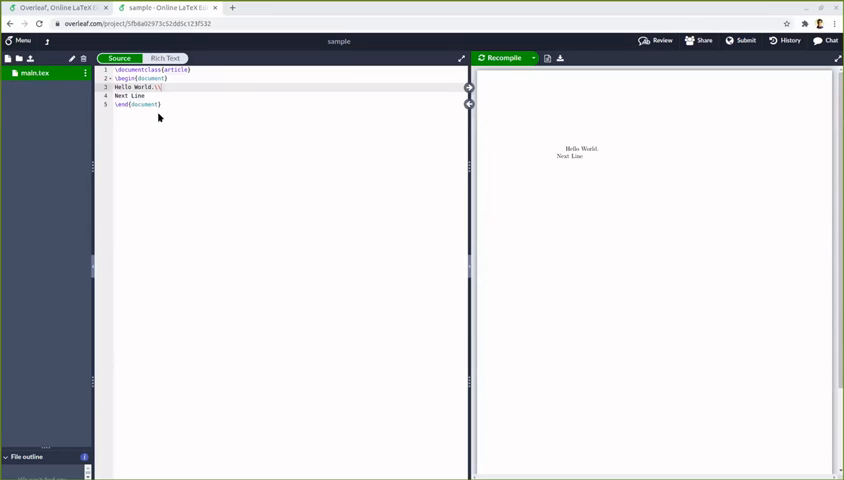
mouse_move(620, 258)
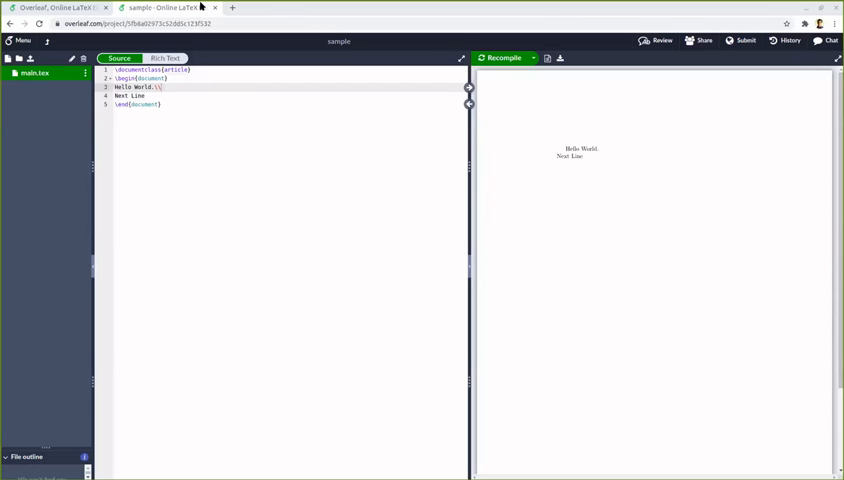
mouse_move(240, 148)
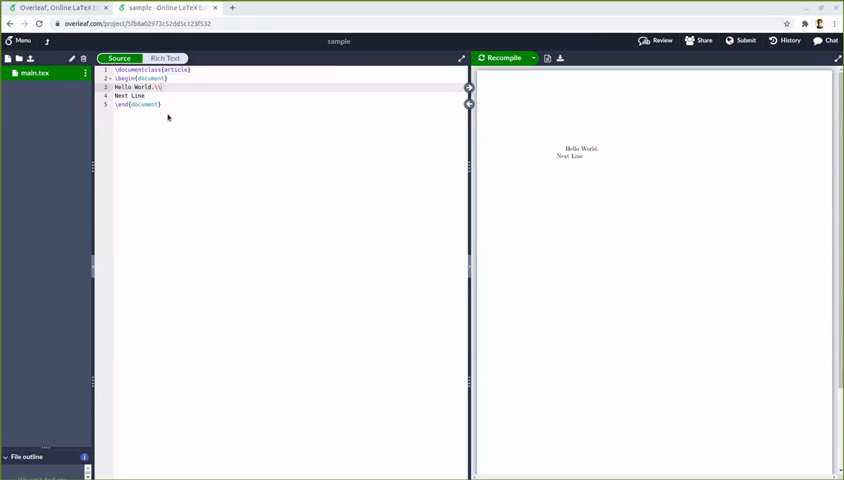
mouse_move(370, 256)
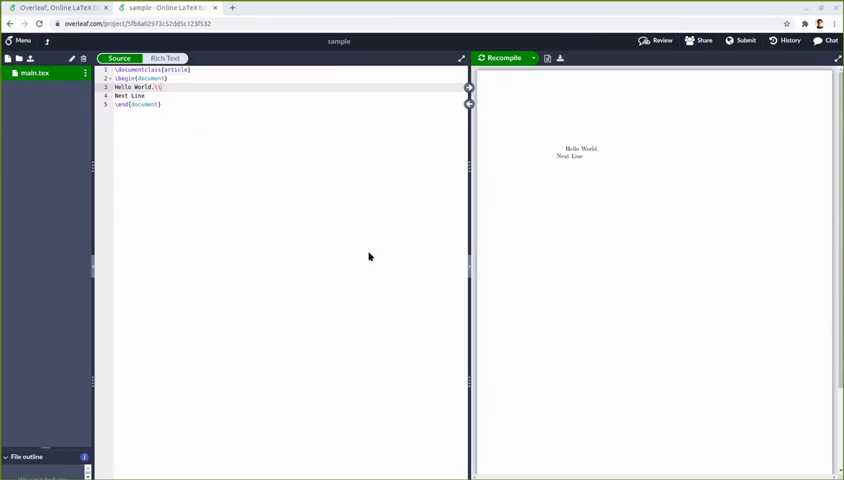
mouse_move(368, 146)
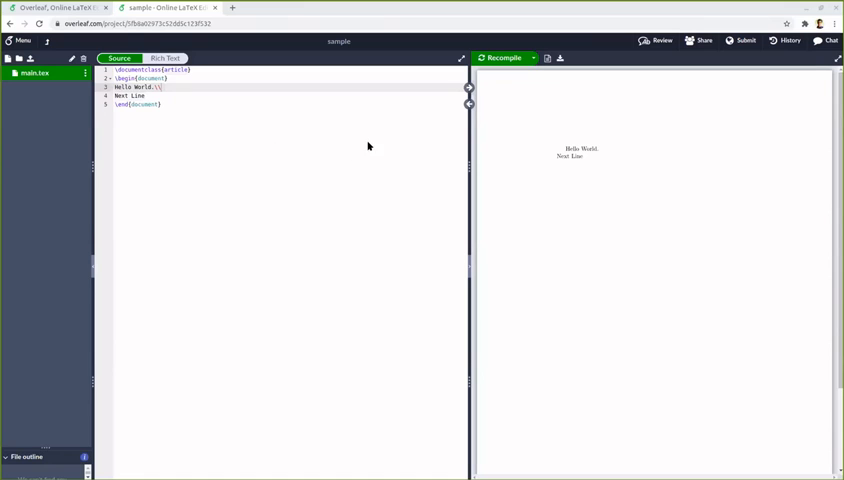
mouse_move(328, 144)
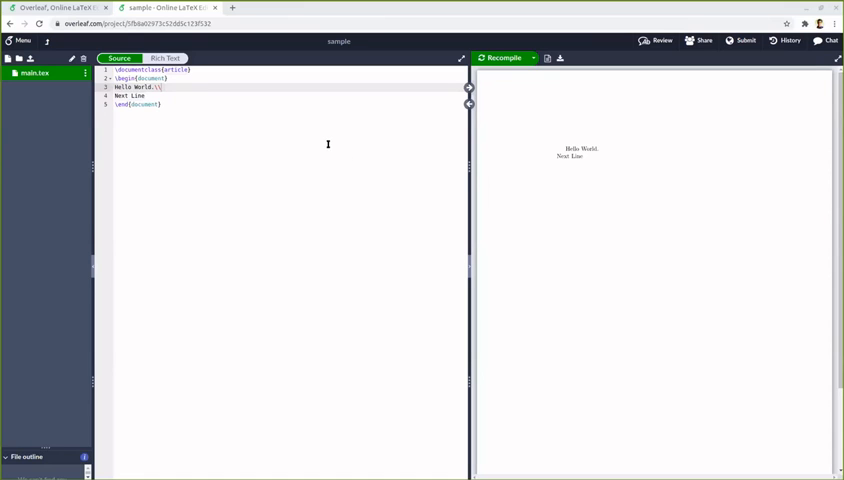
mouse_move(118, 142)
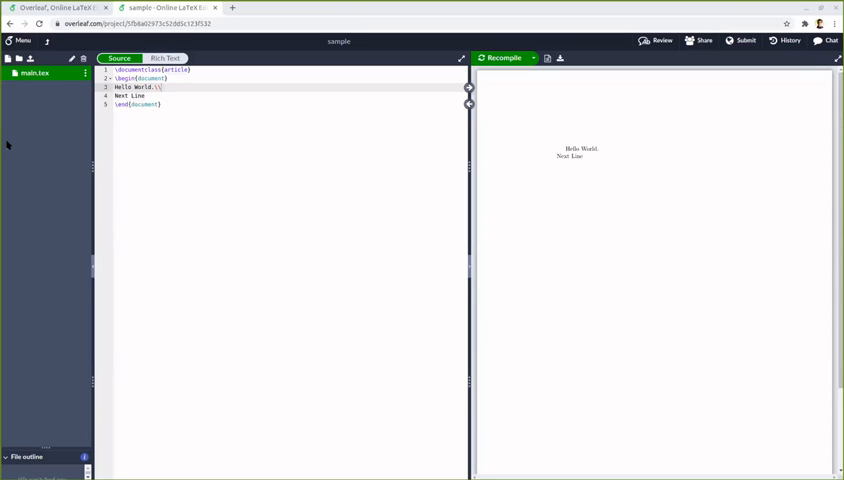
mouse_move(156, 36)
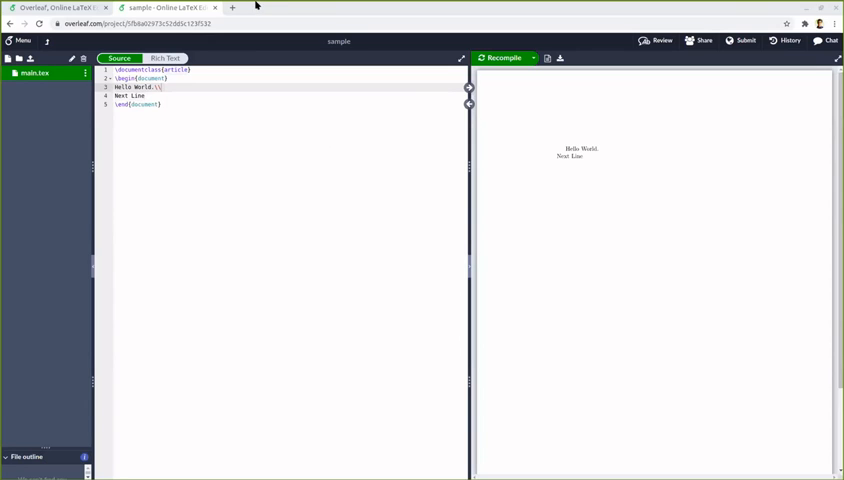
mouse_move(622, 212)
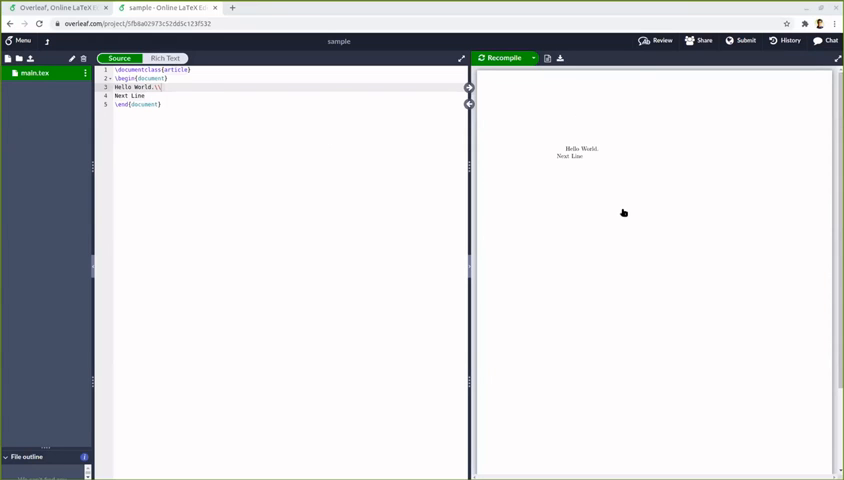
mouse_move(46, 18)
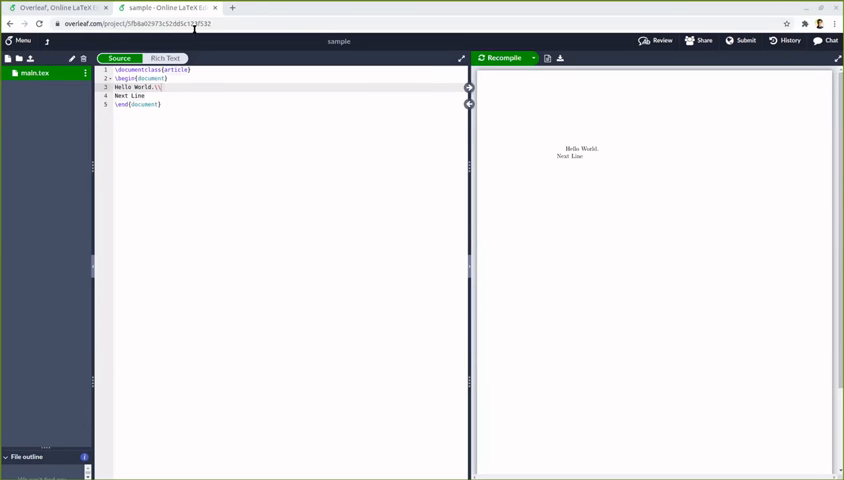
mouse_move(456, 20)
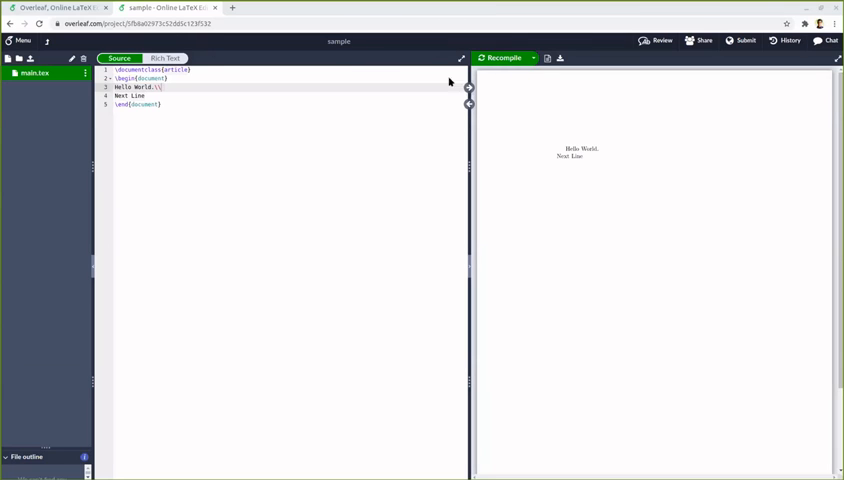
mouse_move(500, 204)
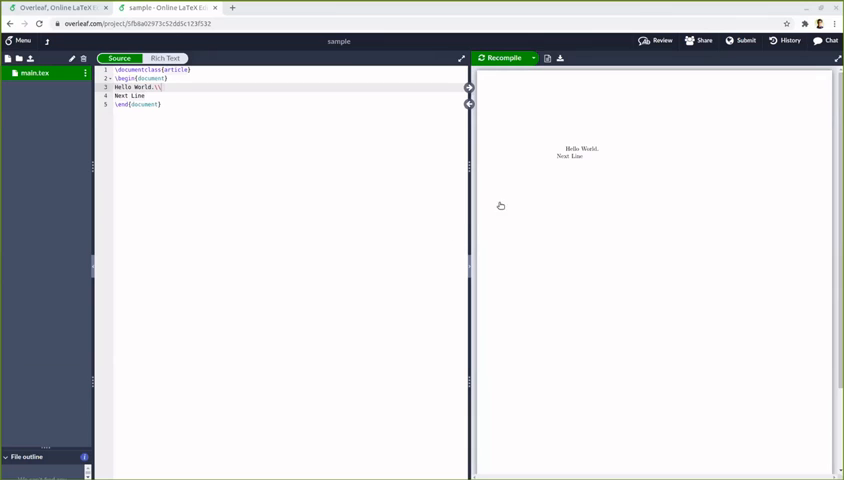
mouse_move(568, 274)
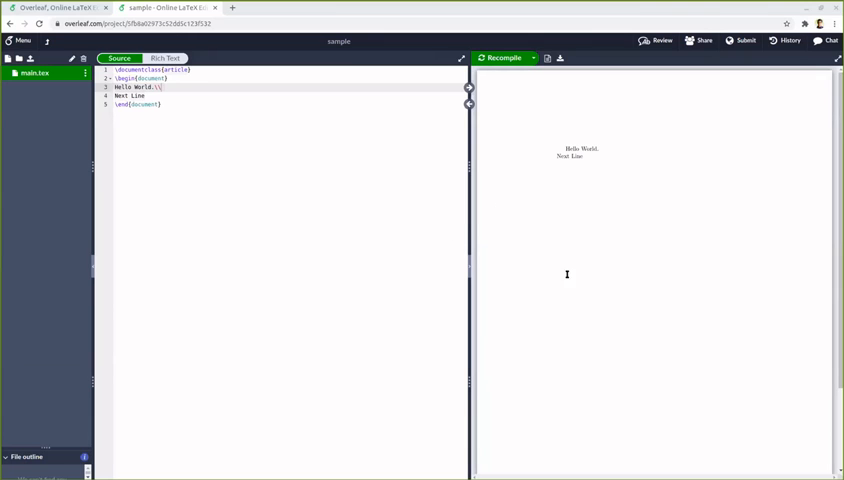
mouse_move(200, 242)
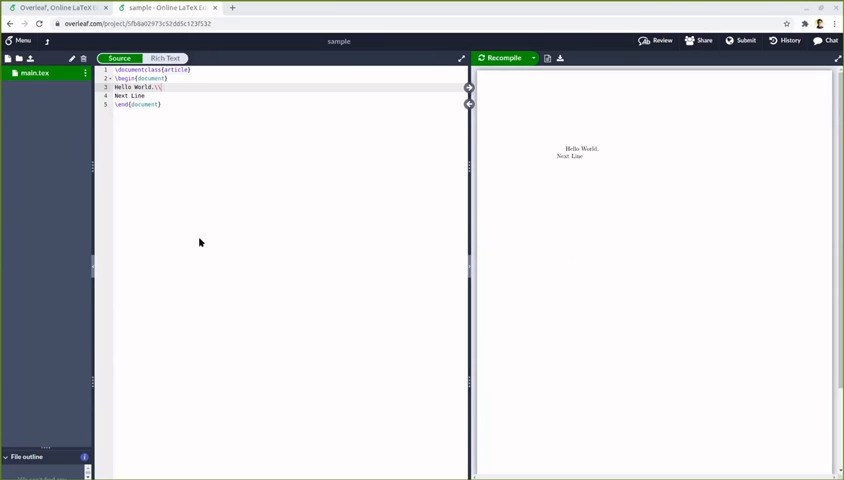
mouse_move(284, 256)
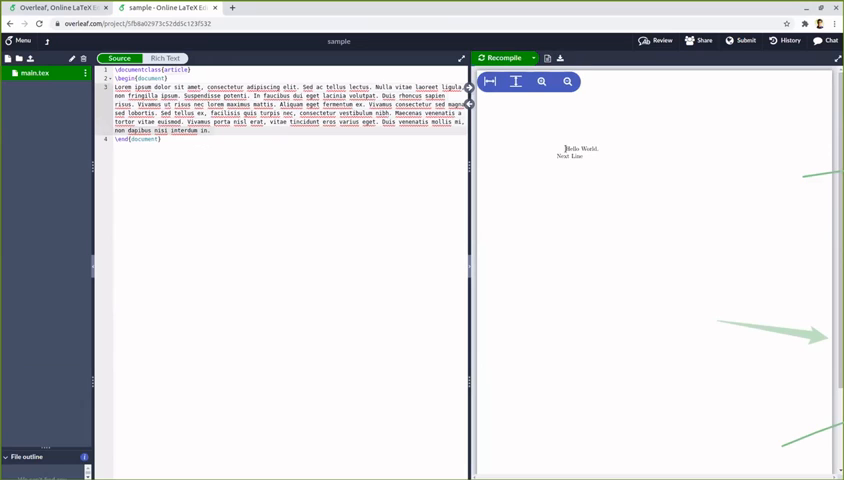
Step: Recompile to typeset the pasted Lorem ipsum text as a justified paragraph
click(500, 56)
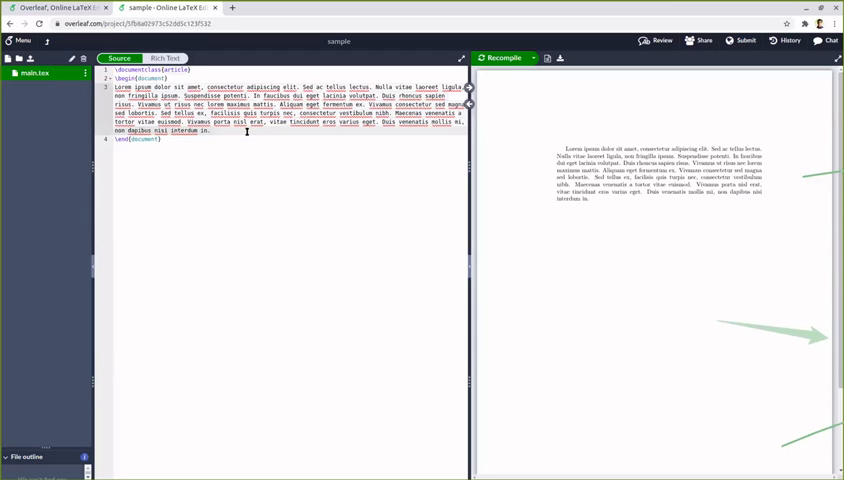
click(204, 132)
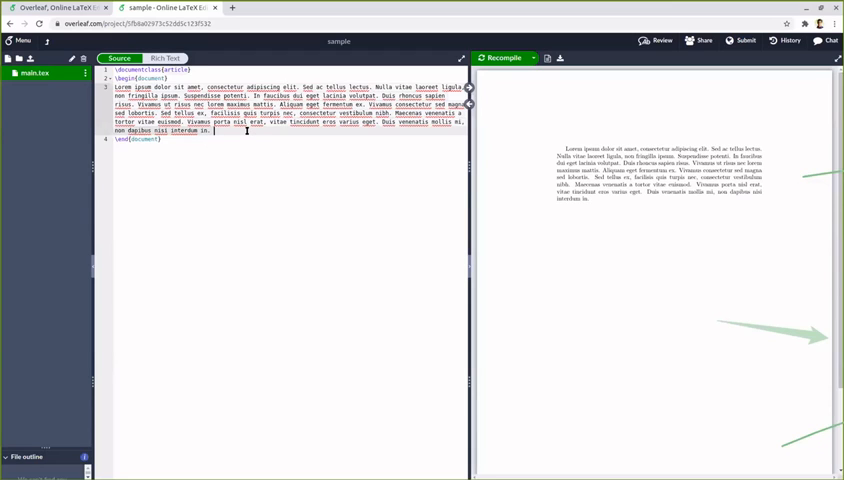